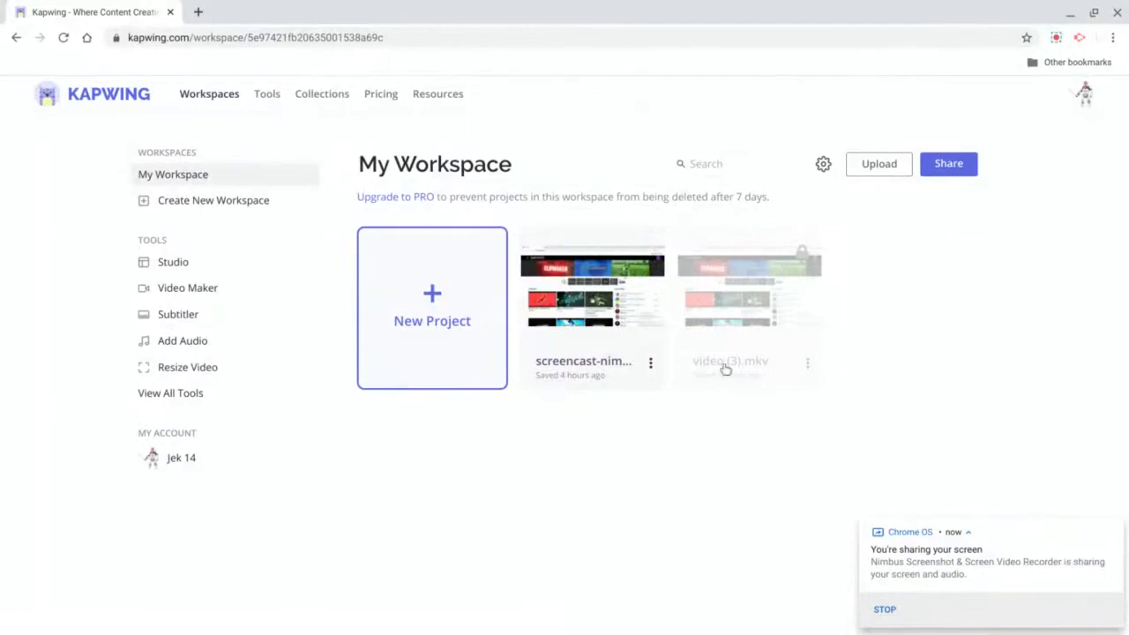
mouse_move(1080, 96)
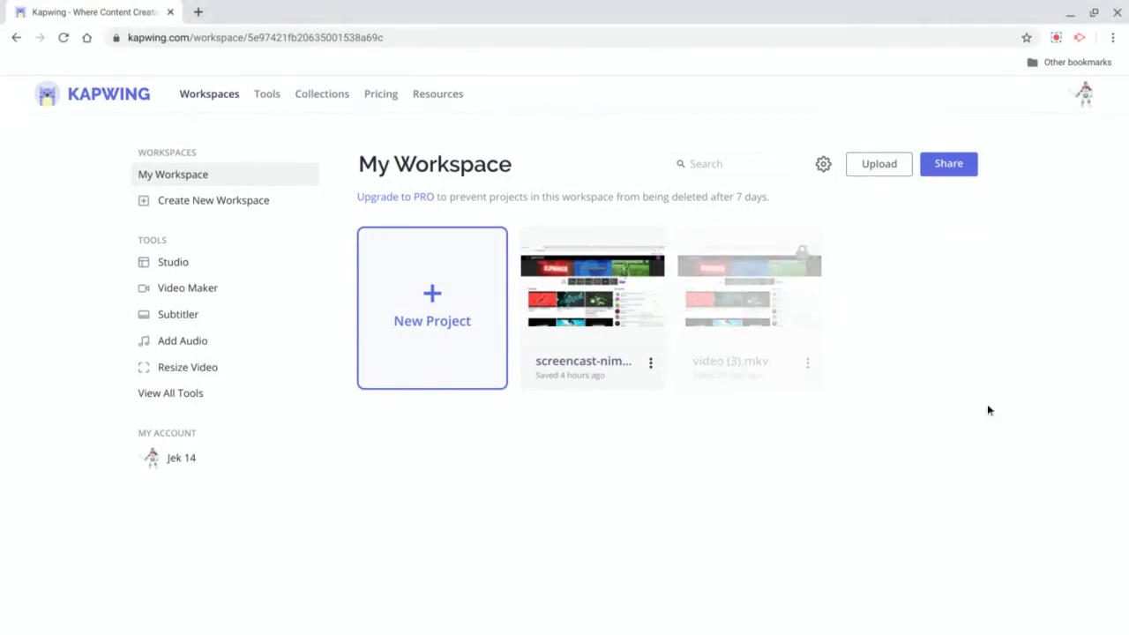
mouse_move(617, 317)
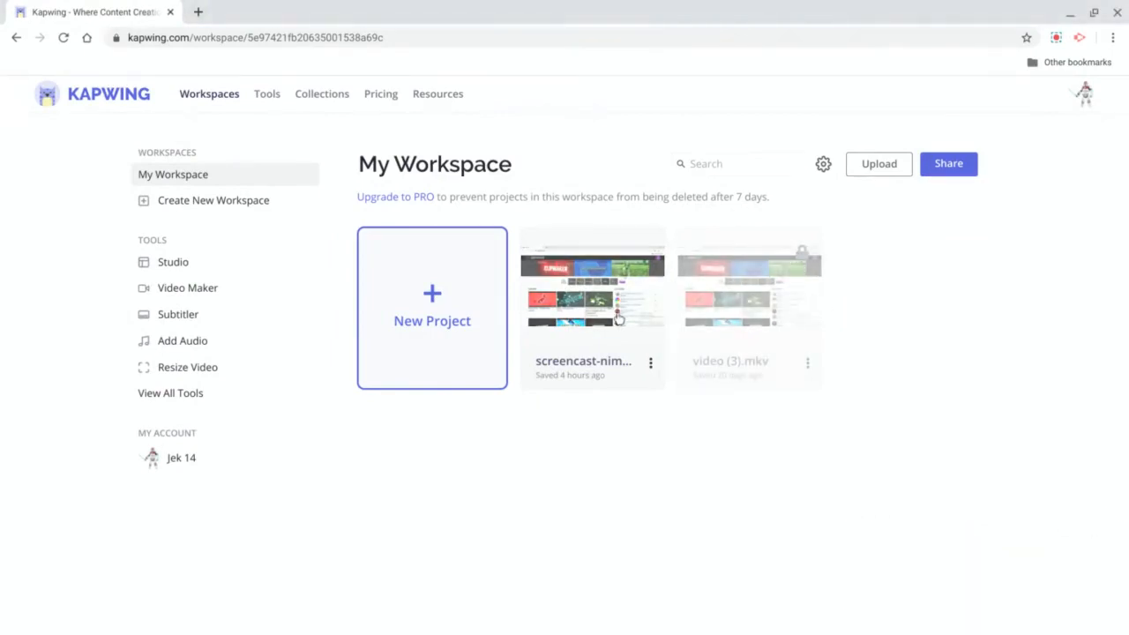
mouse_move(432, 334)
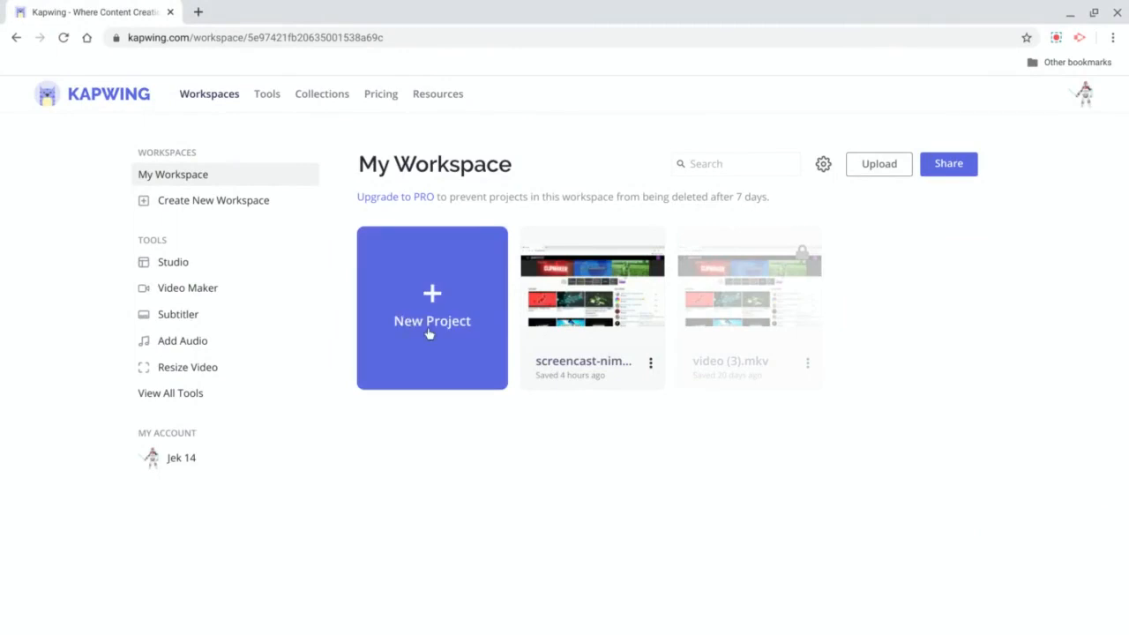
- Start a new Kapwing project from the New Project button
left_click(432, 321)
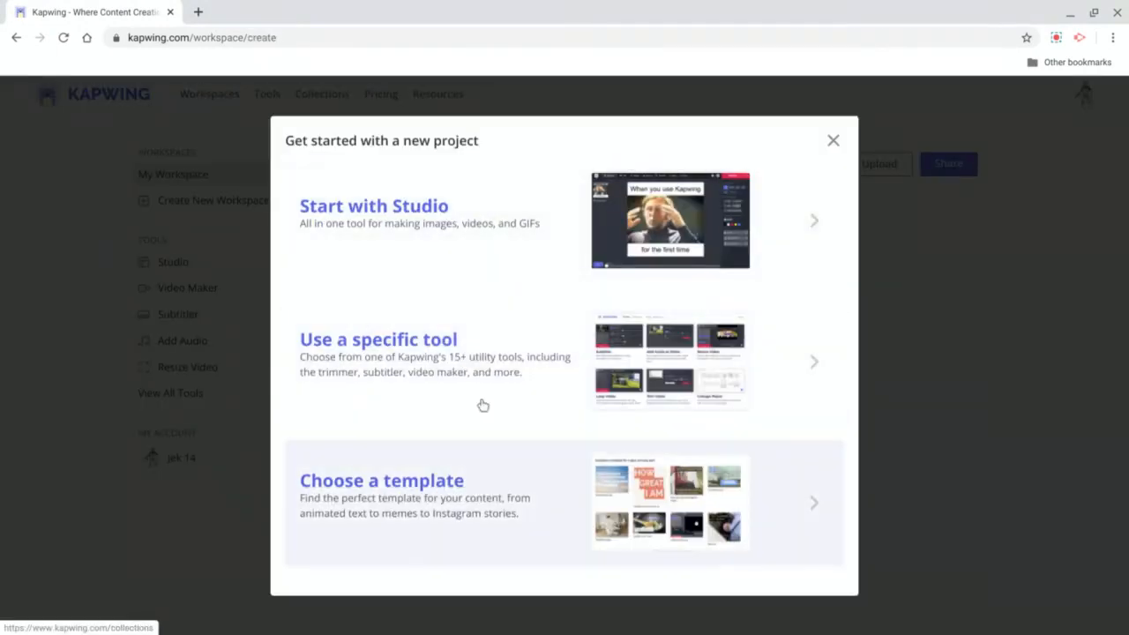
mouse_move(498, 221)
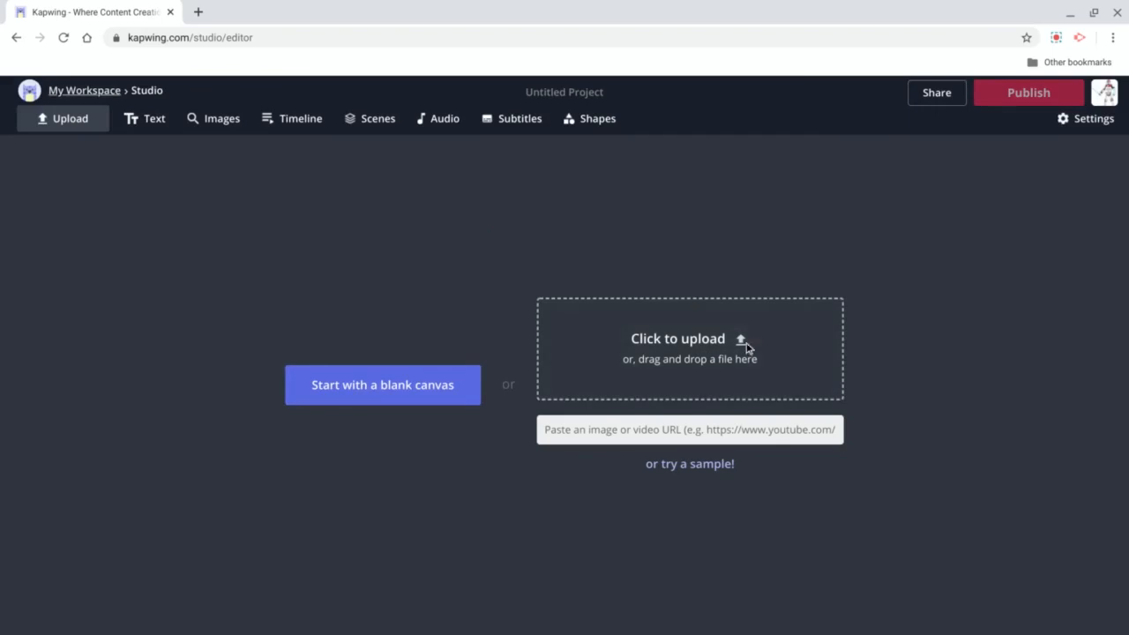
- Upload video (3).mkv from Downloads as the project's first scene
left_click(678, 339)
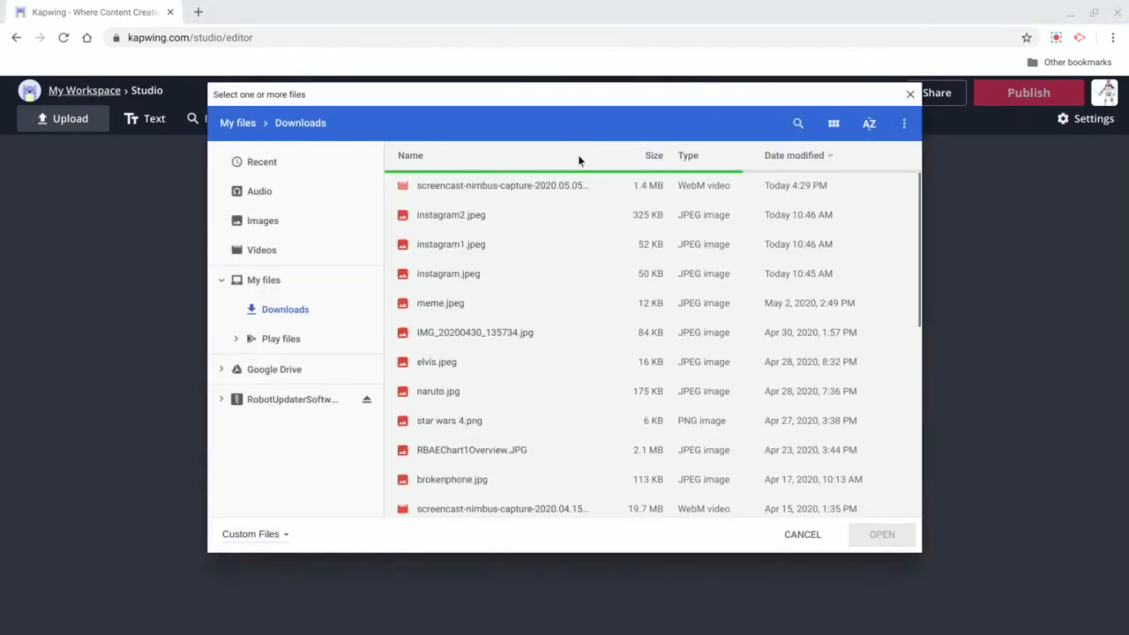
scroll("down", 3)
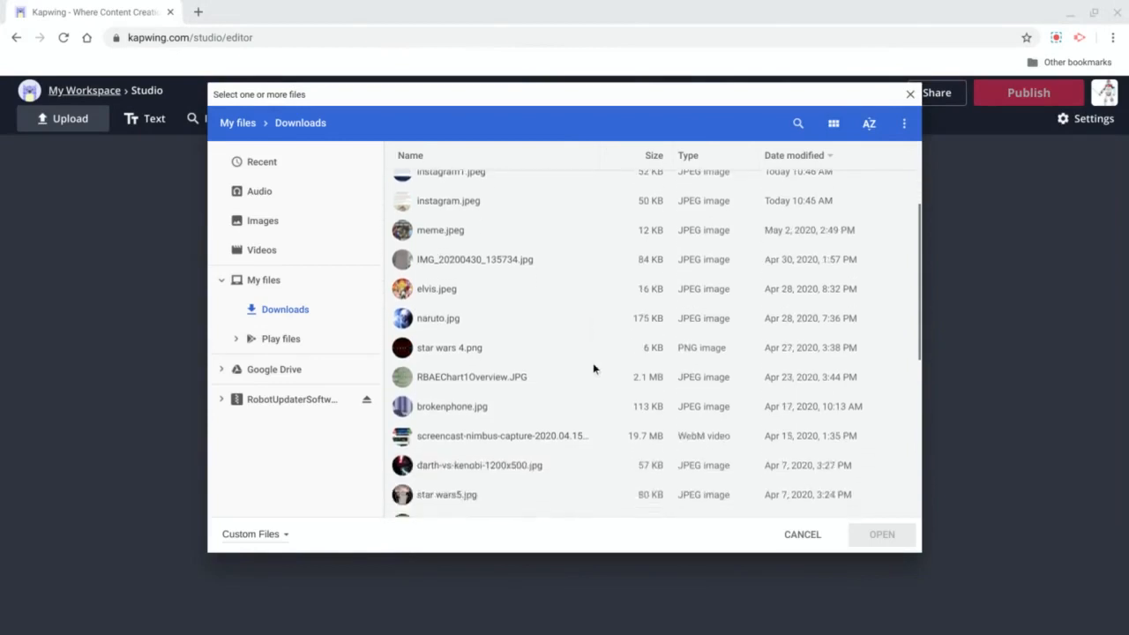
scroll("down", 3)
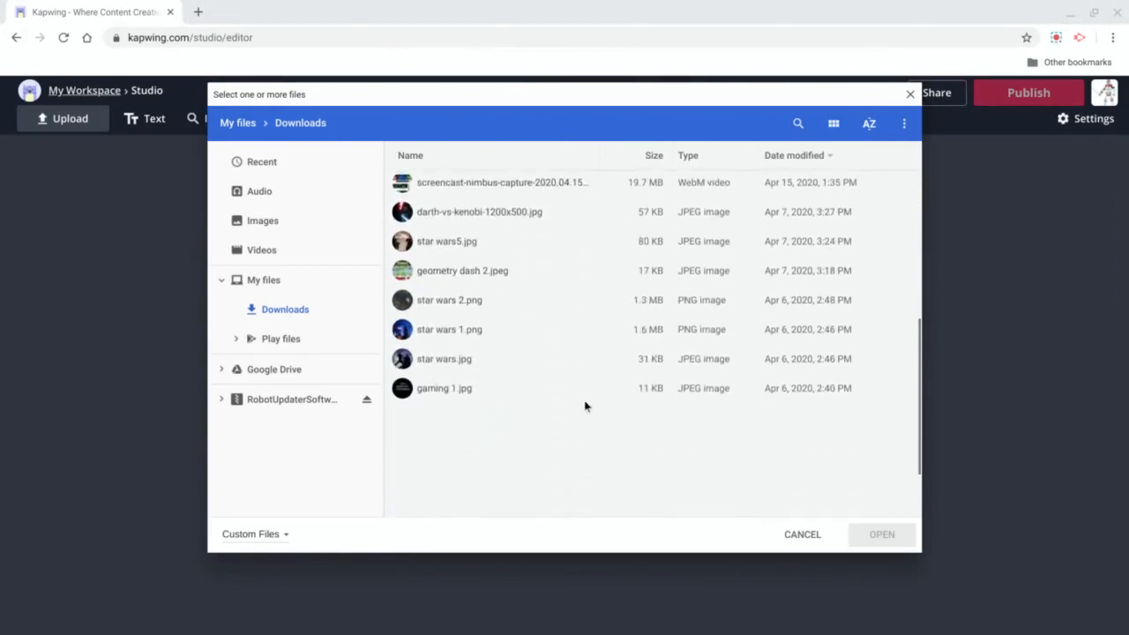
scroll("down", 3)
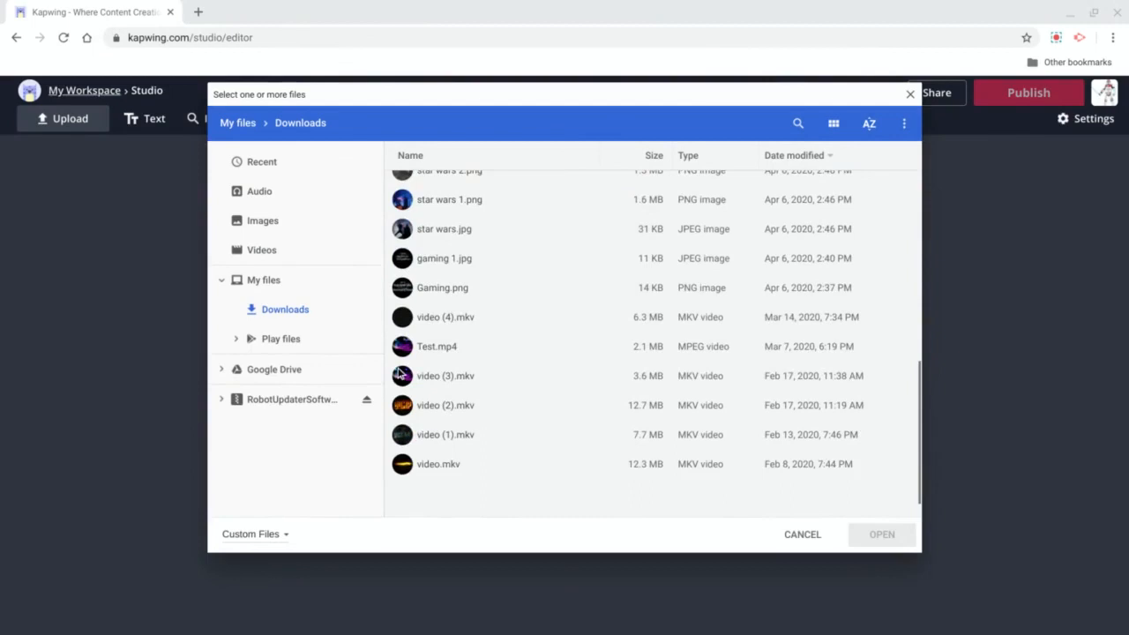
left_click(445, 376)
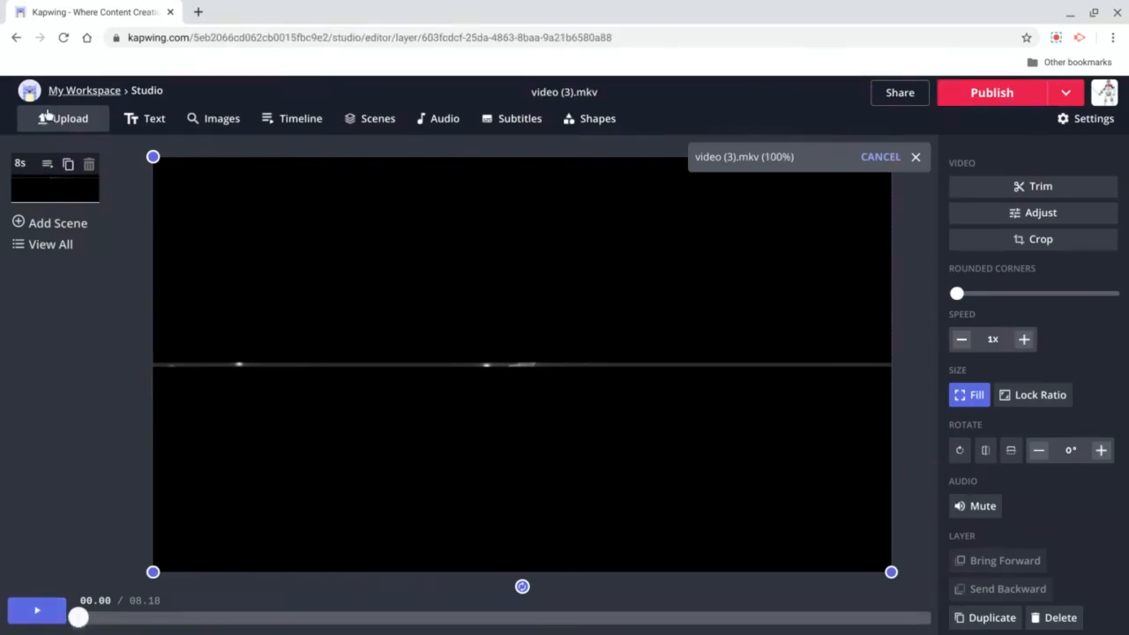
- Add a blank 3-second scene after the video scene, making the project 11 seconds
left_click(915, 157)
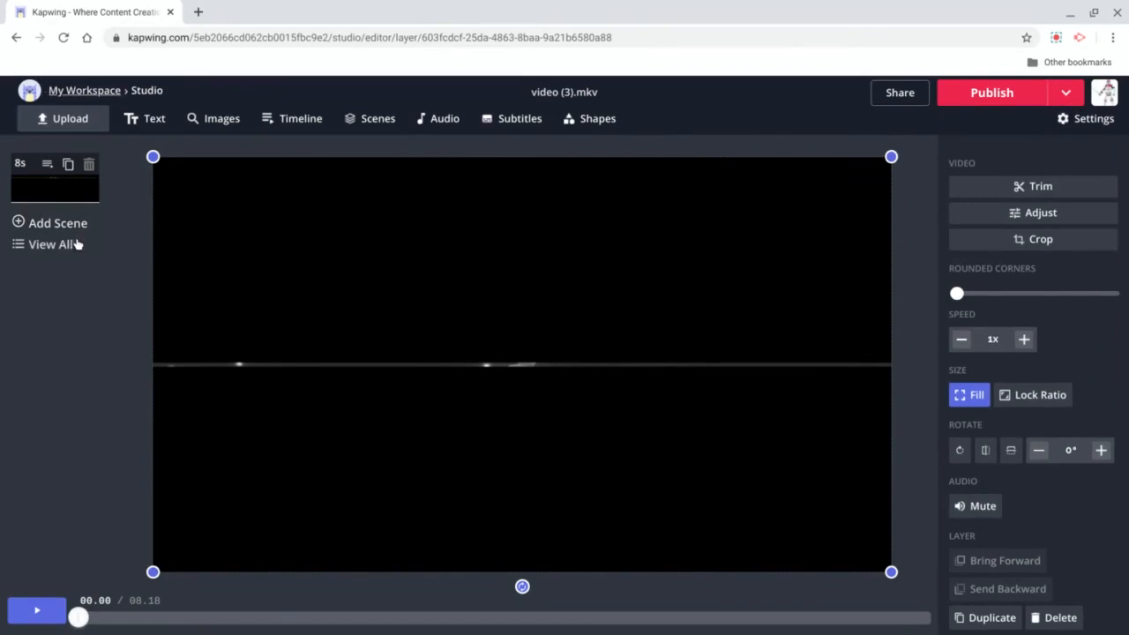
left_click(56, 223)
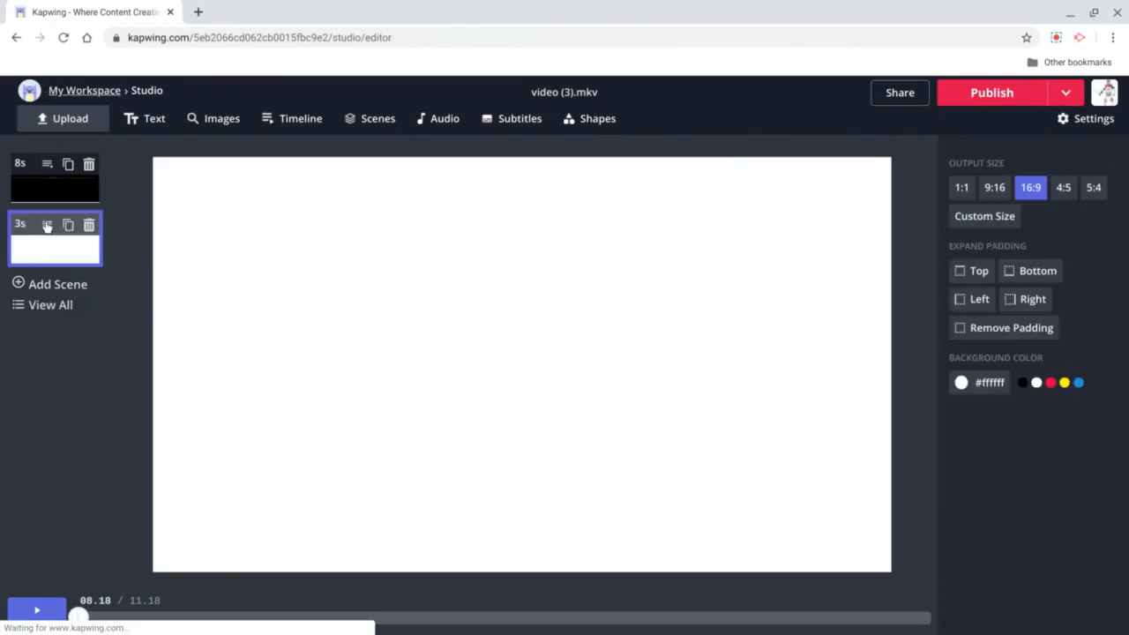
mouse_move(189, 296)
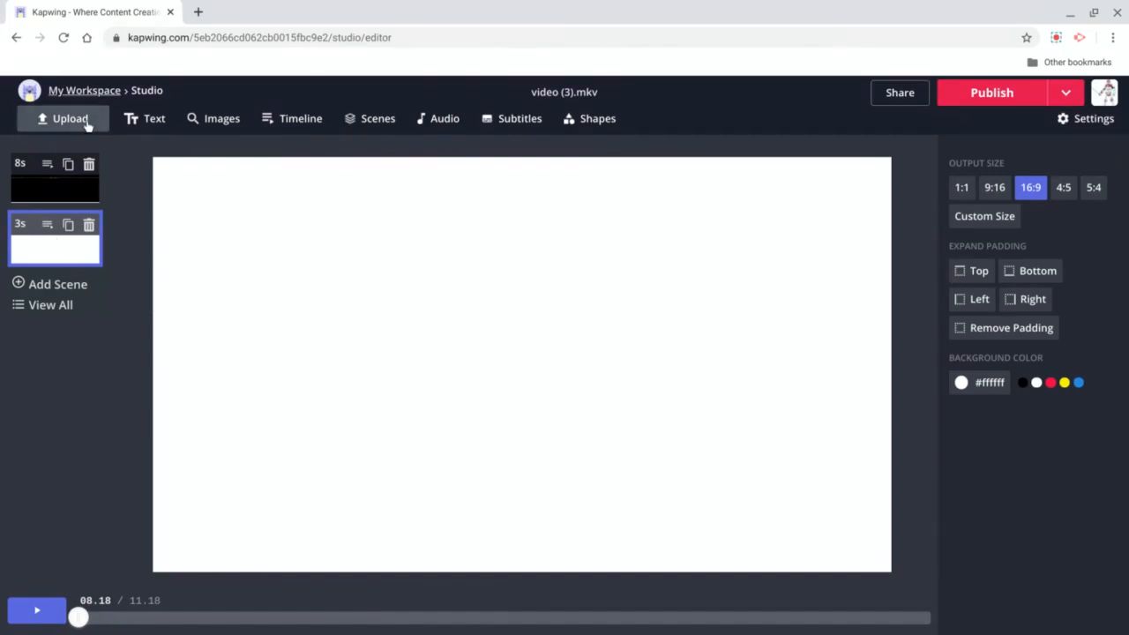
- Upload the latest screencast-nimbus-capture WebM into scene 2, then return to scene 1
left_click(71, 119)
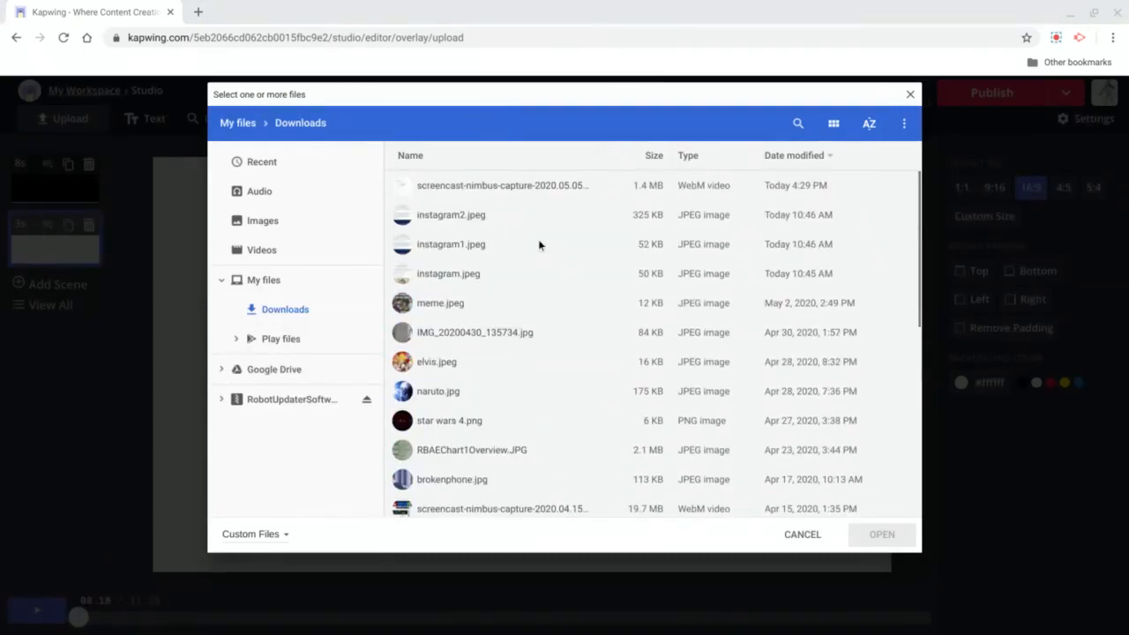
left_click(502, 186)
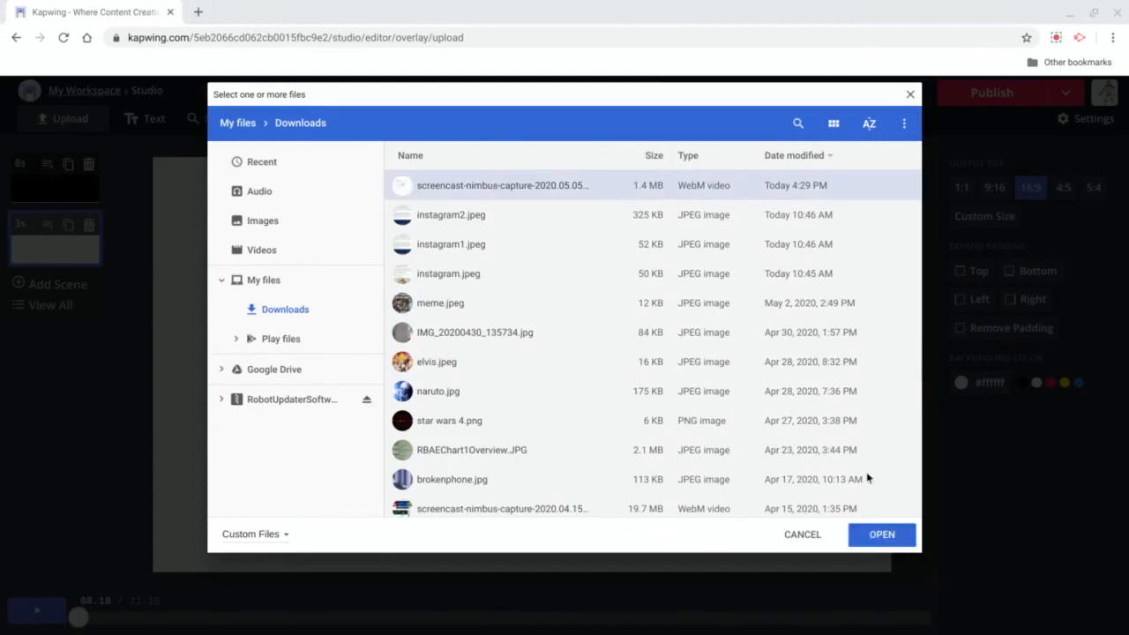
left_click(882, 534)
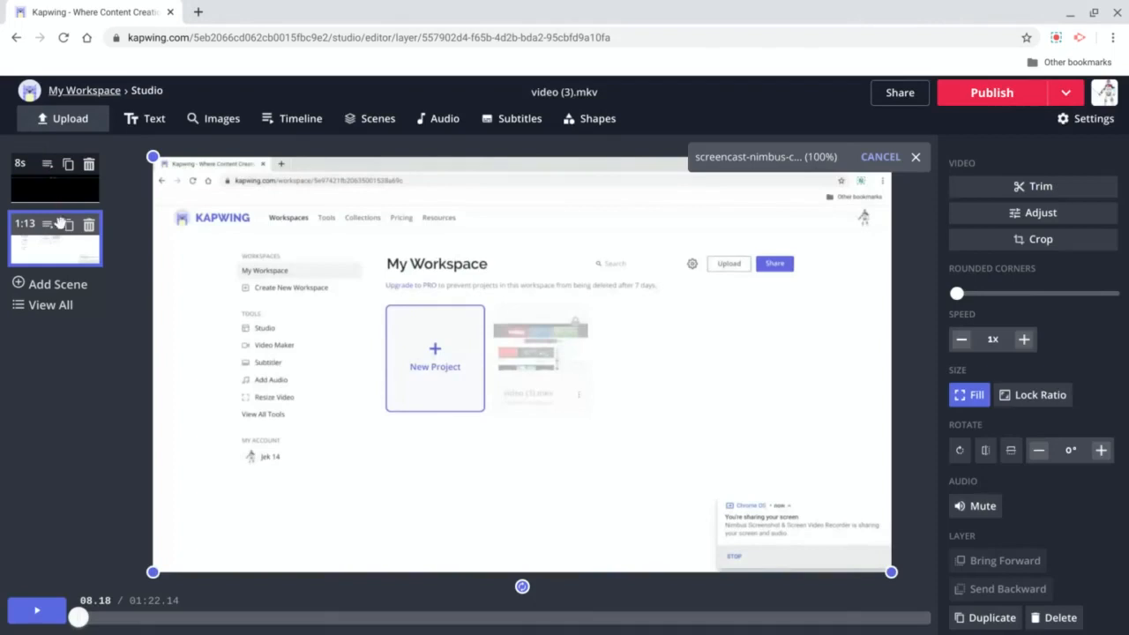
left_click(915, 157)
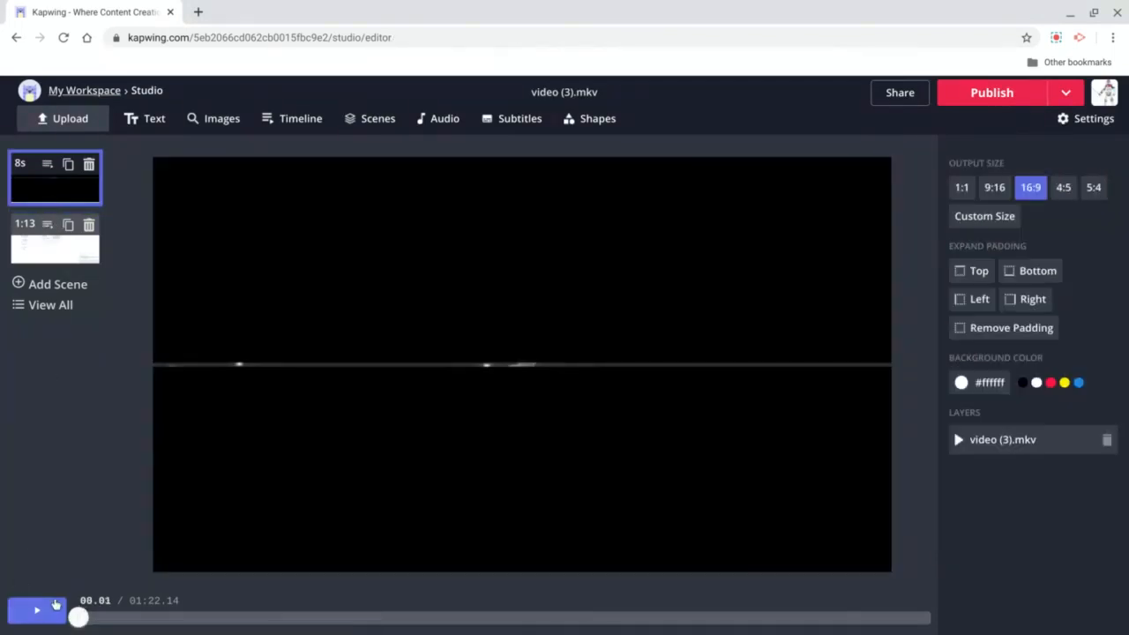
- Play the project from the start through the 8-second intro into the screencast scene
left_click(37, 611)
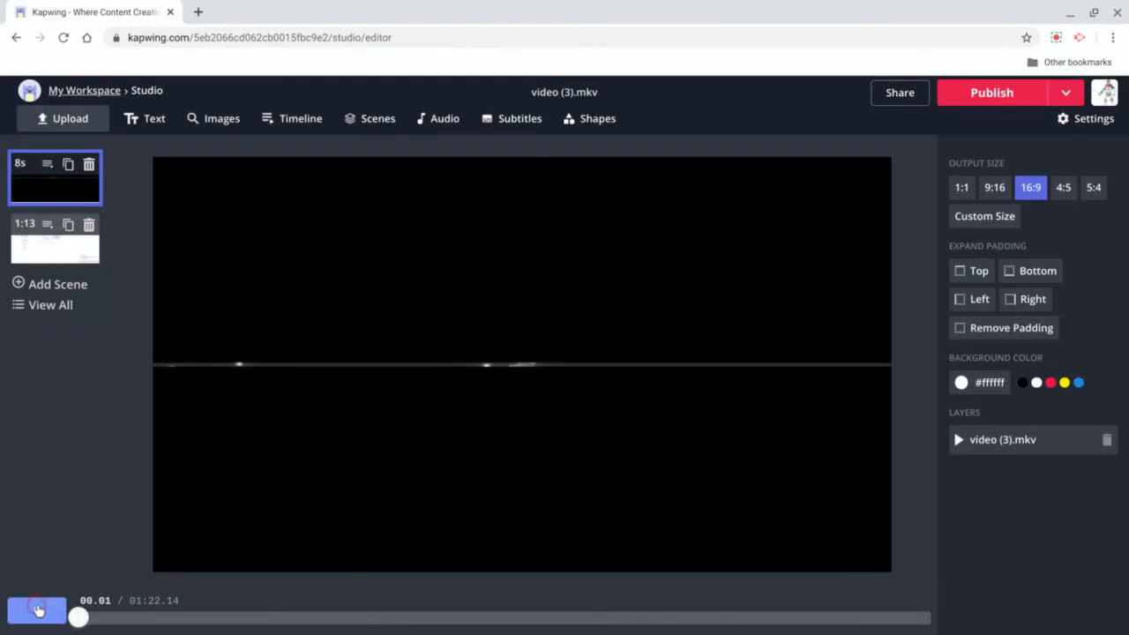
left_click(35, 610)
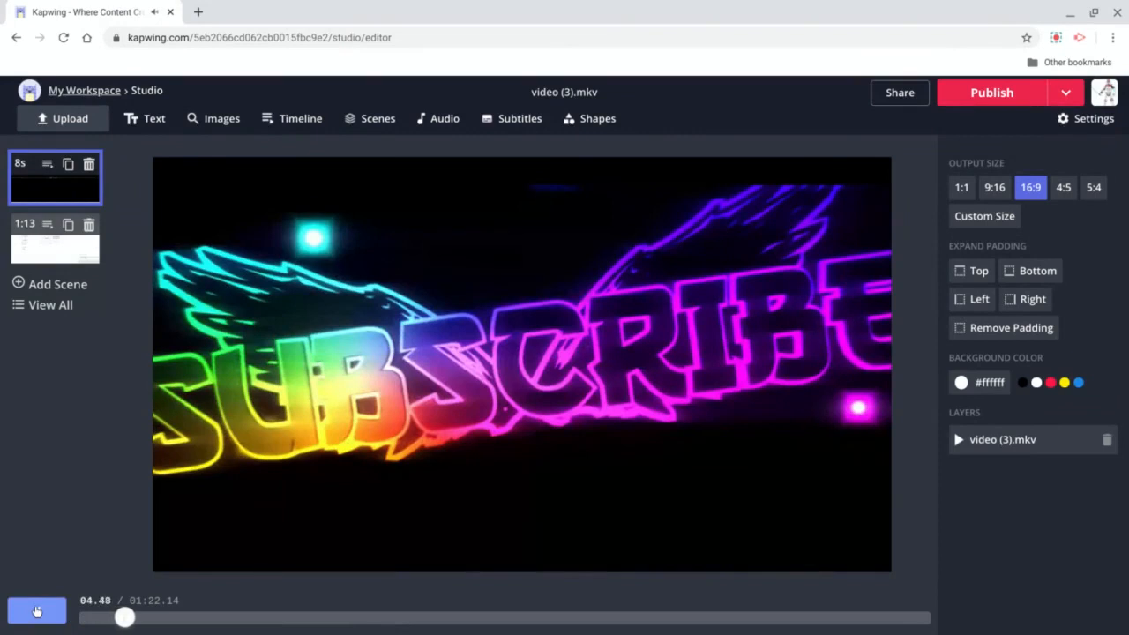
left_click(36, 610)
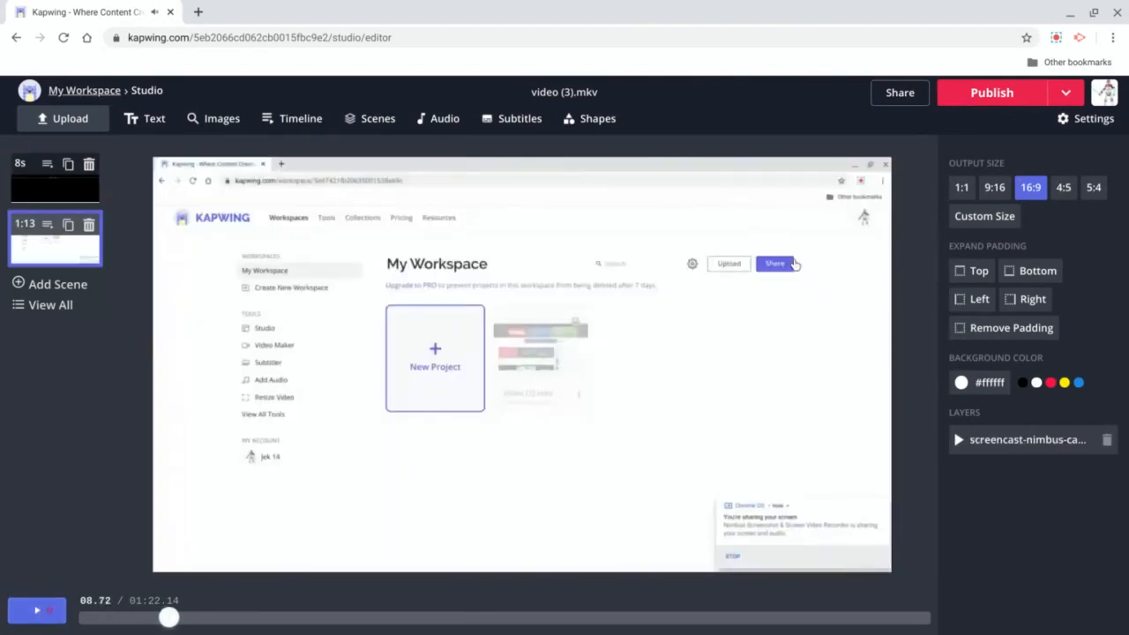
mouse_move(966, 201)
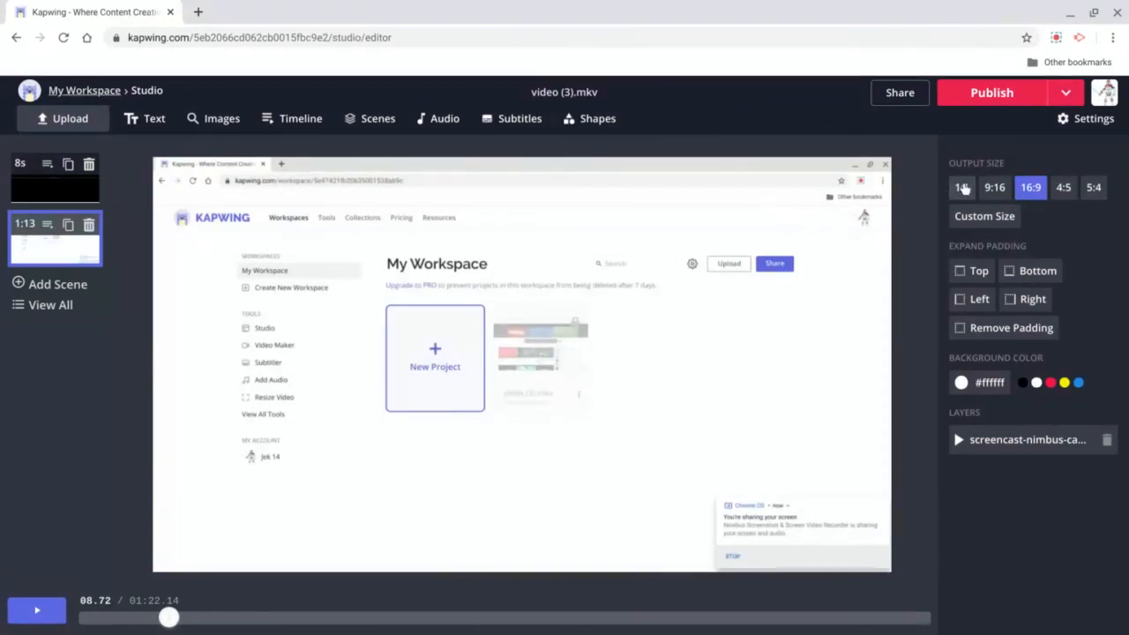
mouse_move(984, 198)
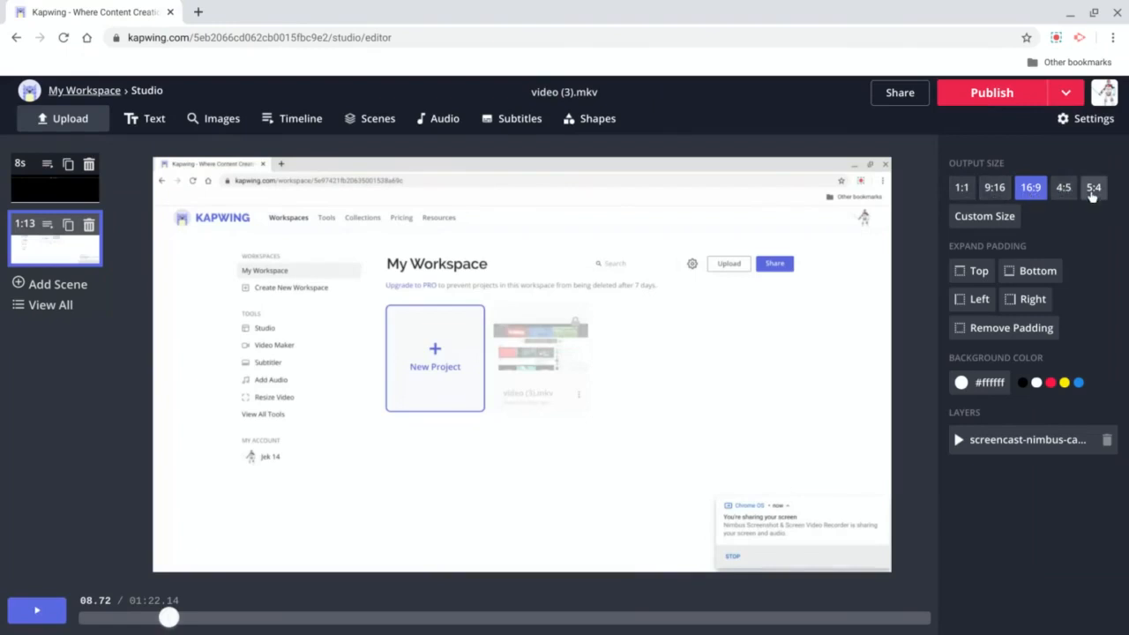
mouse_move(1062, 212)
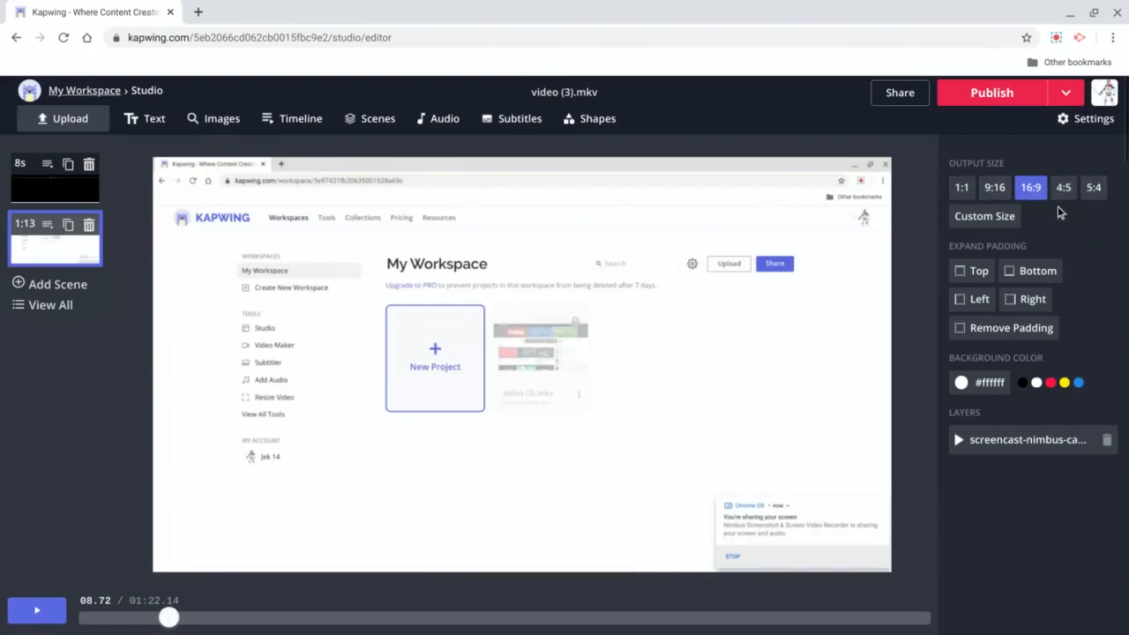
mouse_move(963, 187)
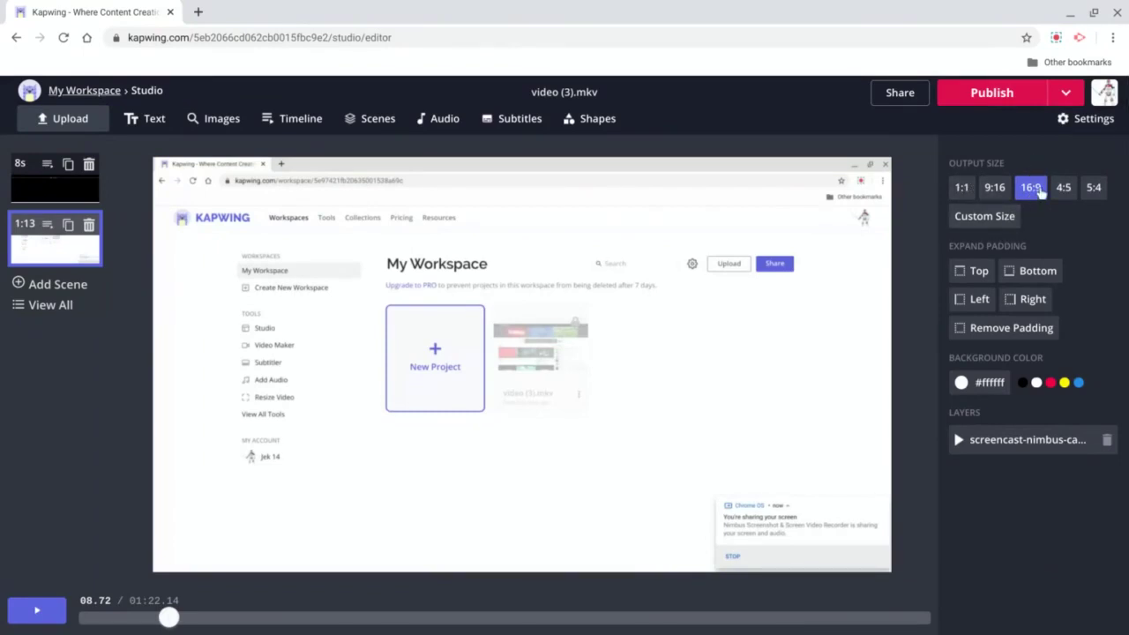
mouse_move(157, 81)
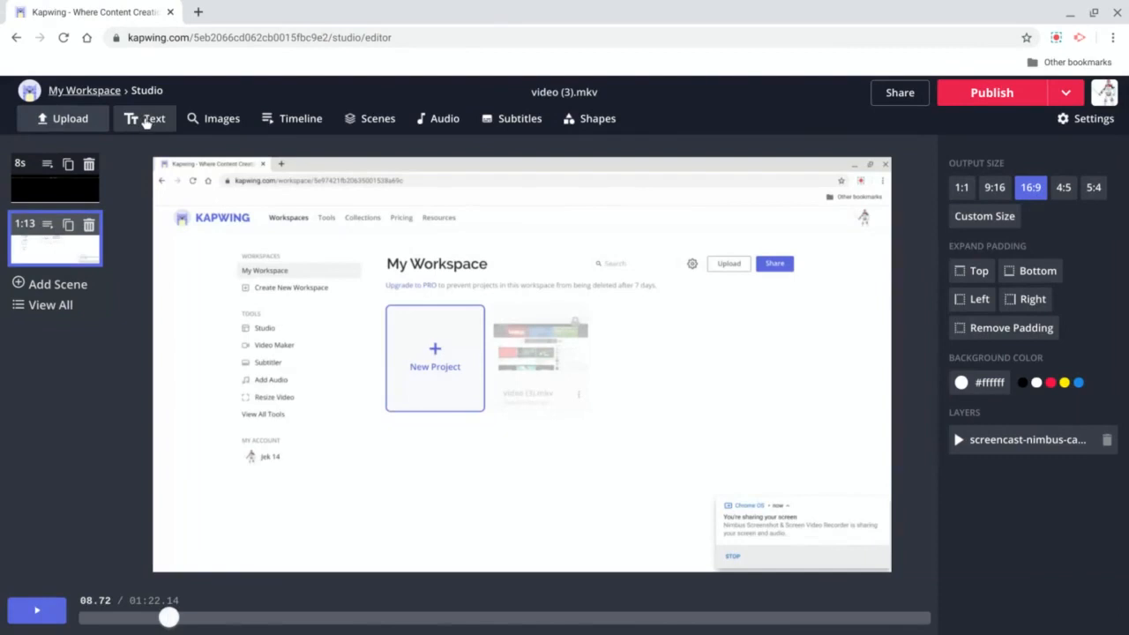
mouse_move(300, 119)
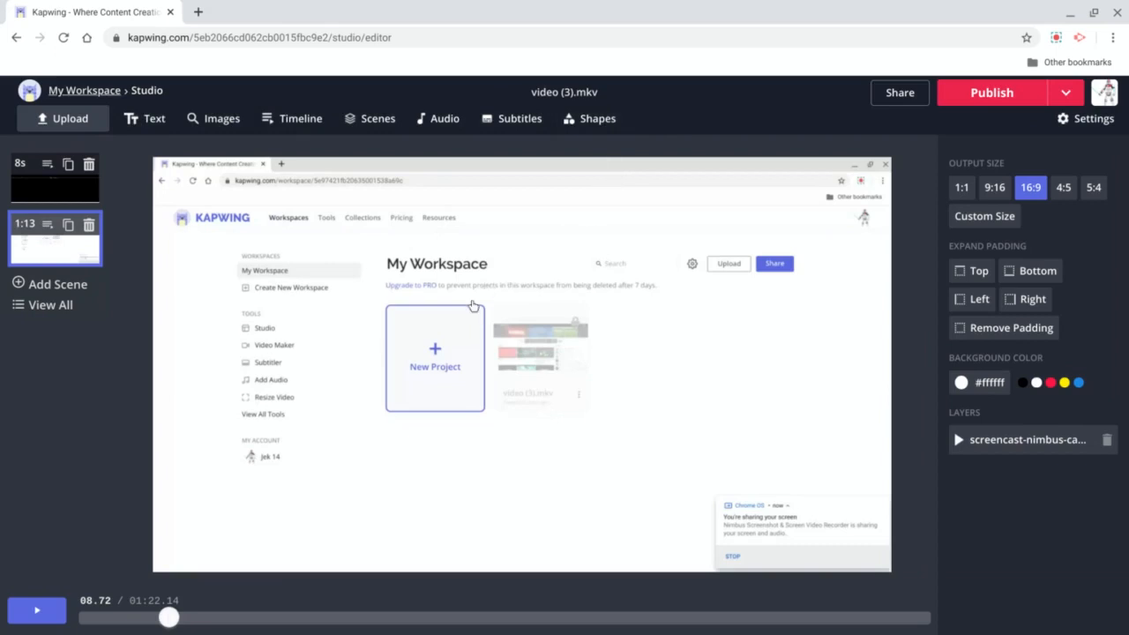
mouse_move(473, 307)
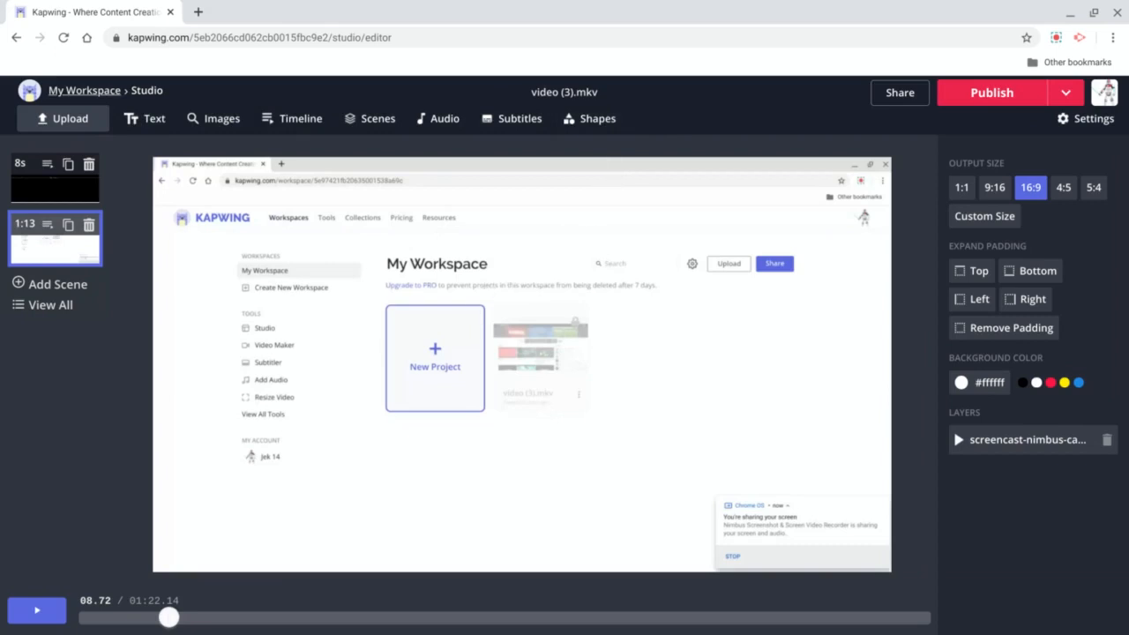
mouse_move(991, 91)
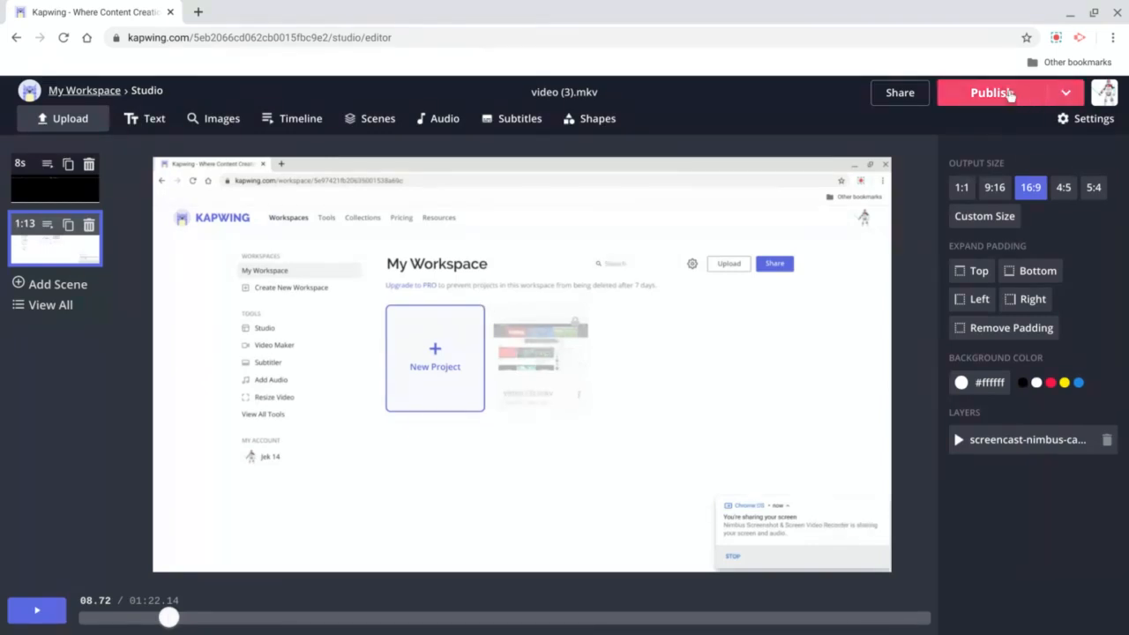
left_click(992, 92)
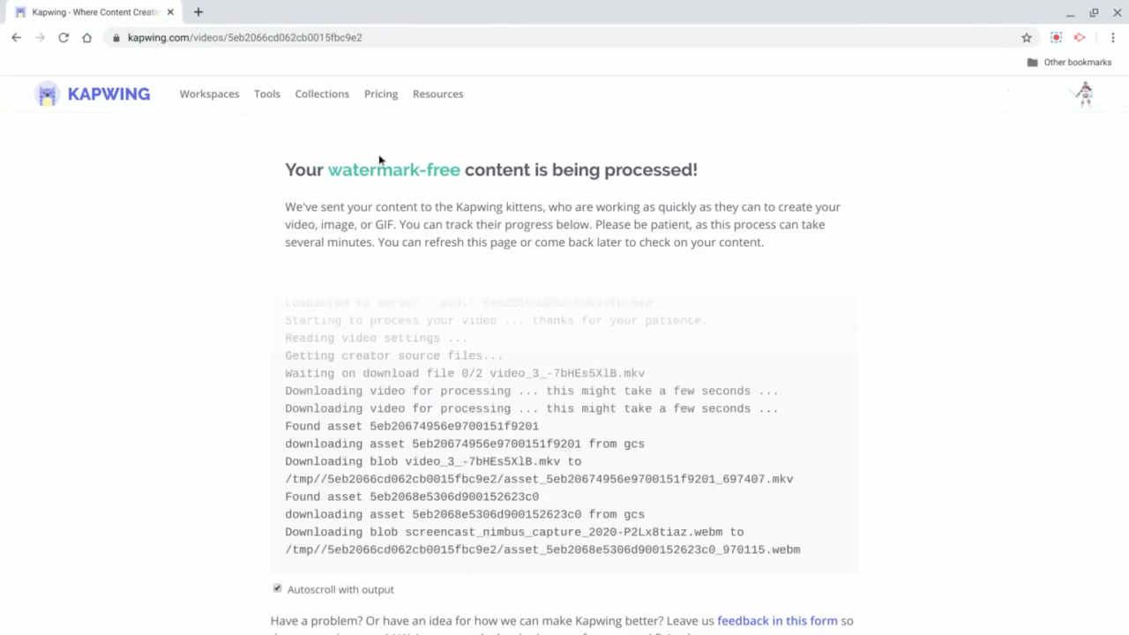
mouse_move(335, 196)
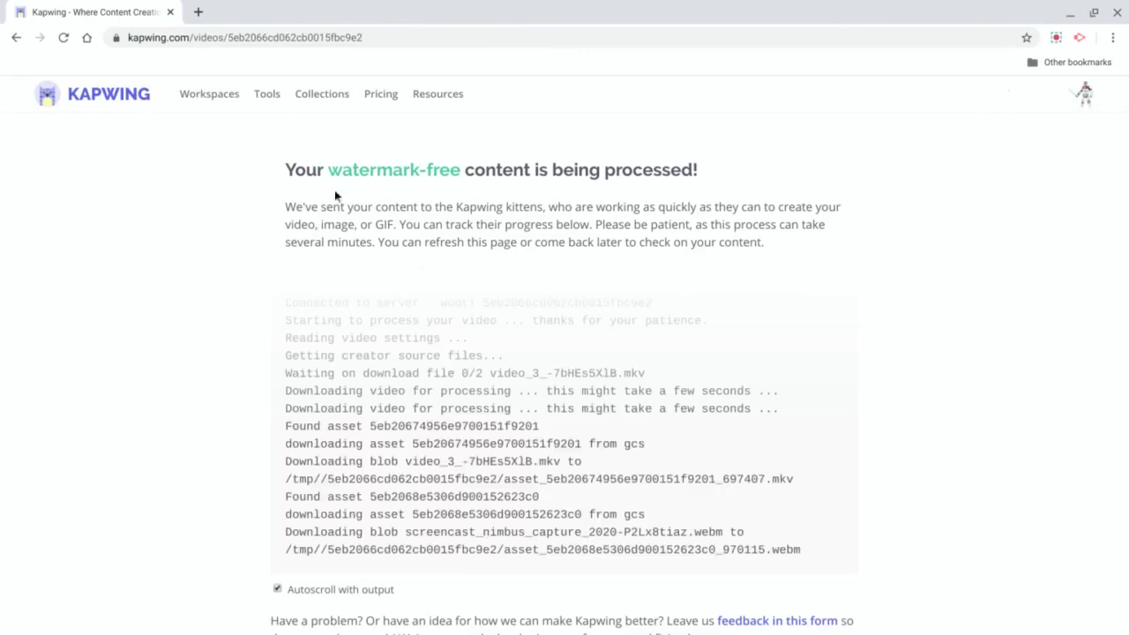
mouse_move(260, 73)
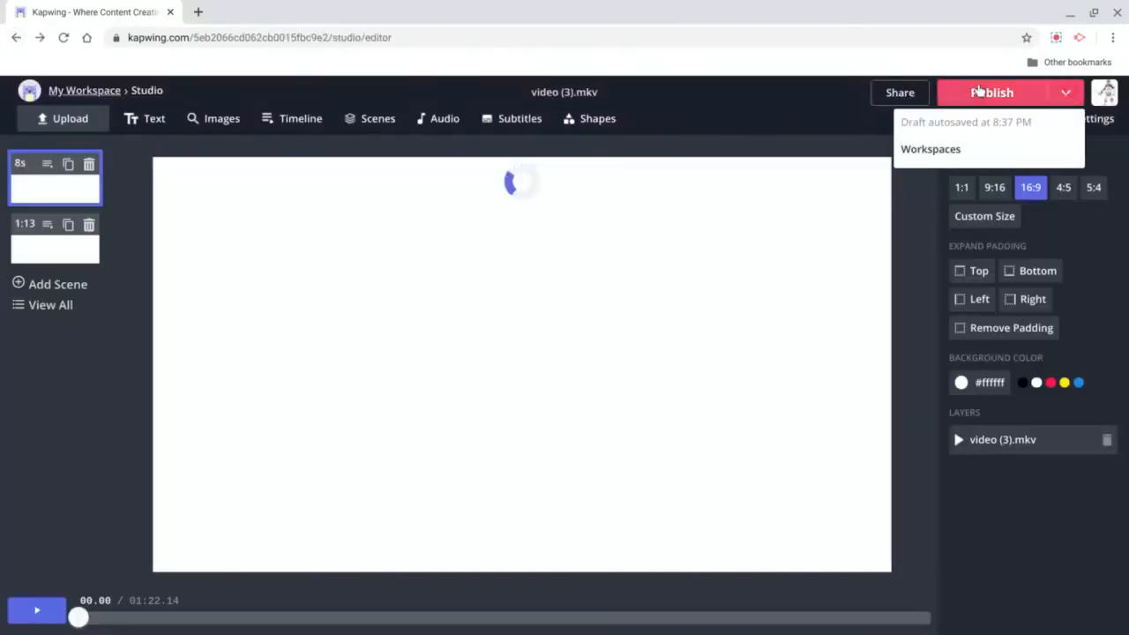
left_click(991, 92)
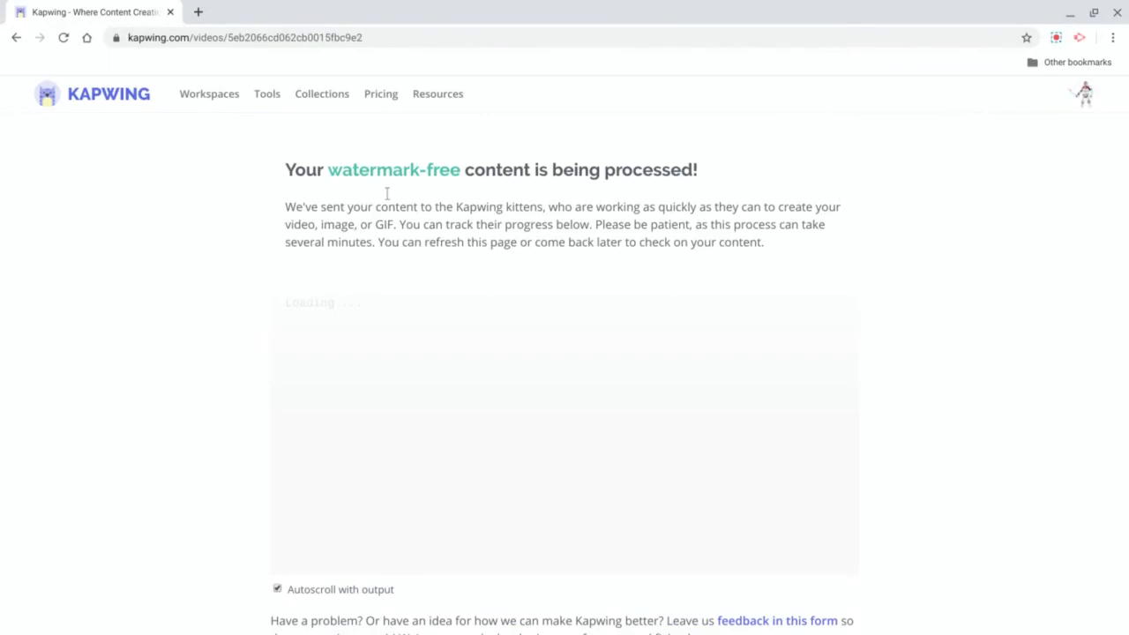
mouse_move(549, 293)
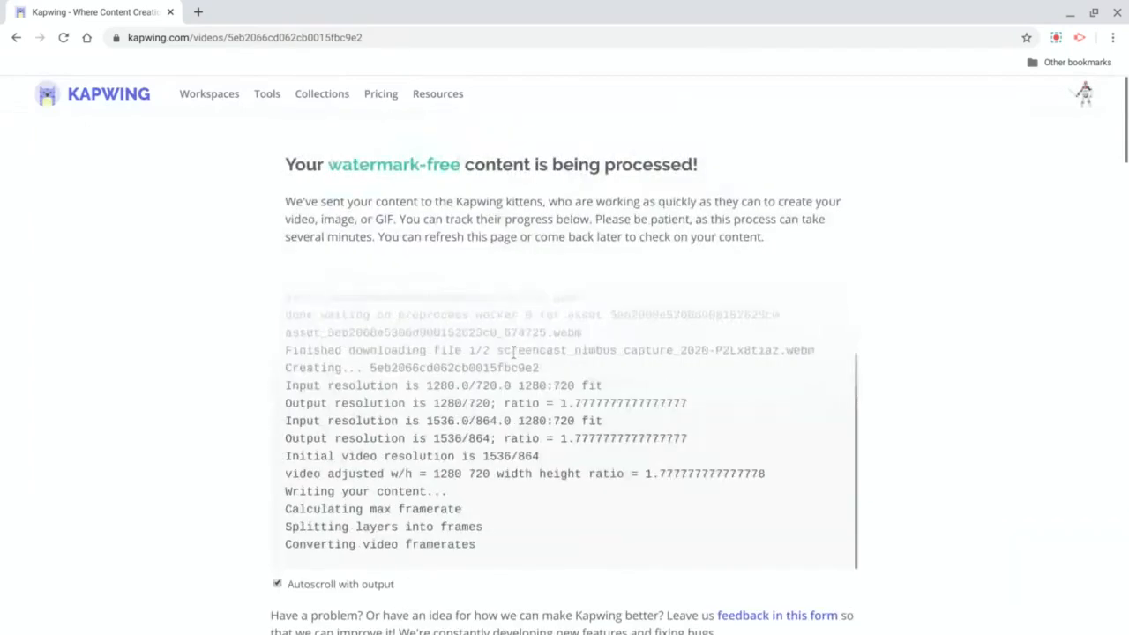
mouse_move(76, 321)
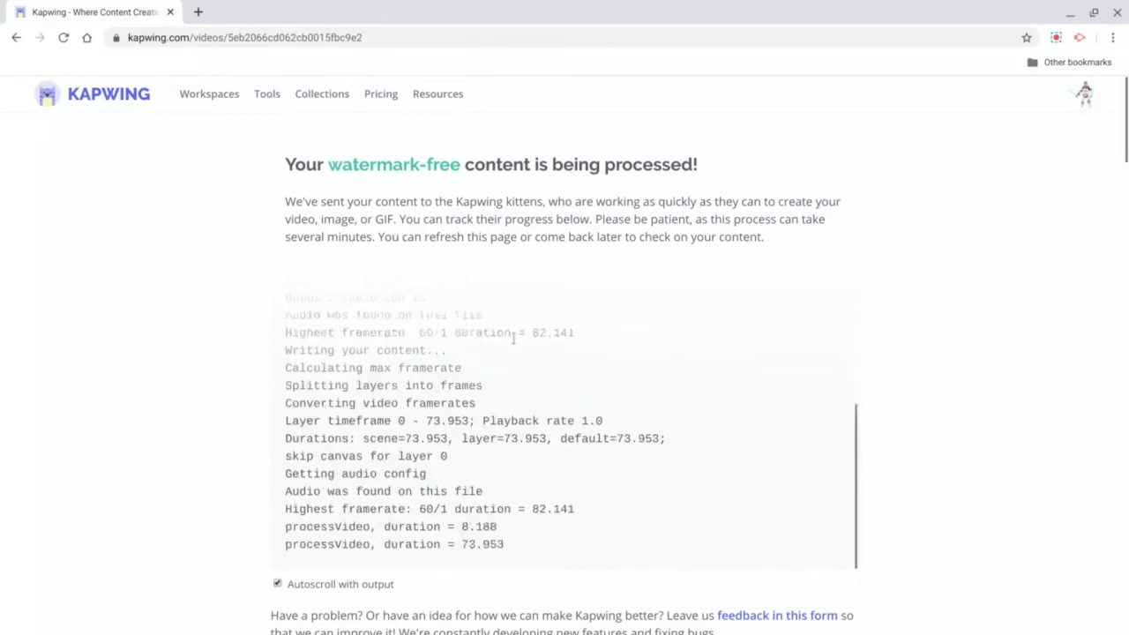
scroll("down", 3)
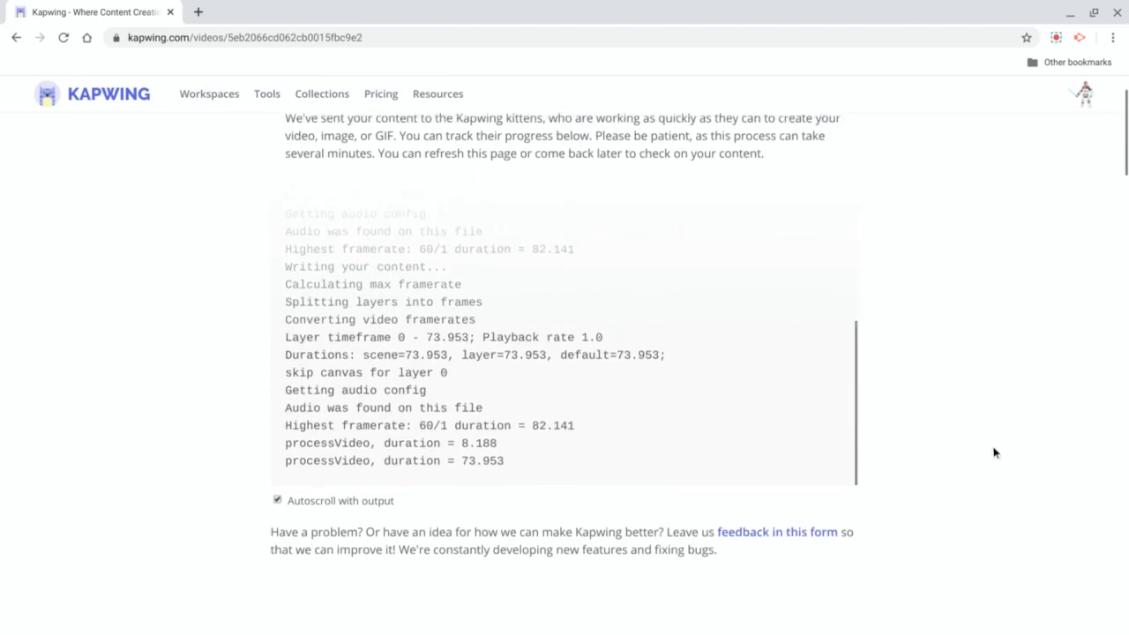
scroll("up", 3)
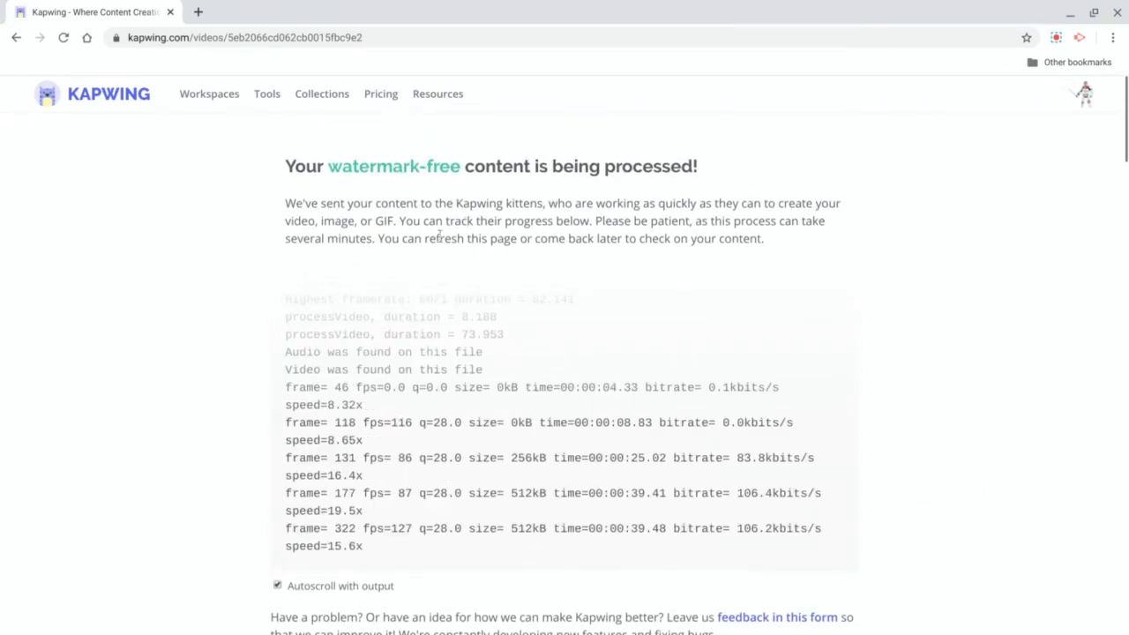
mouse_move(314, 74)
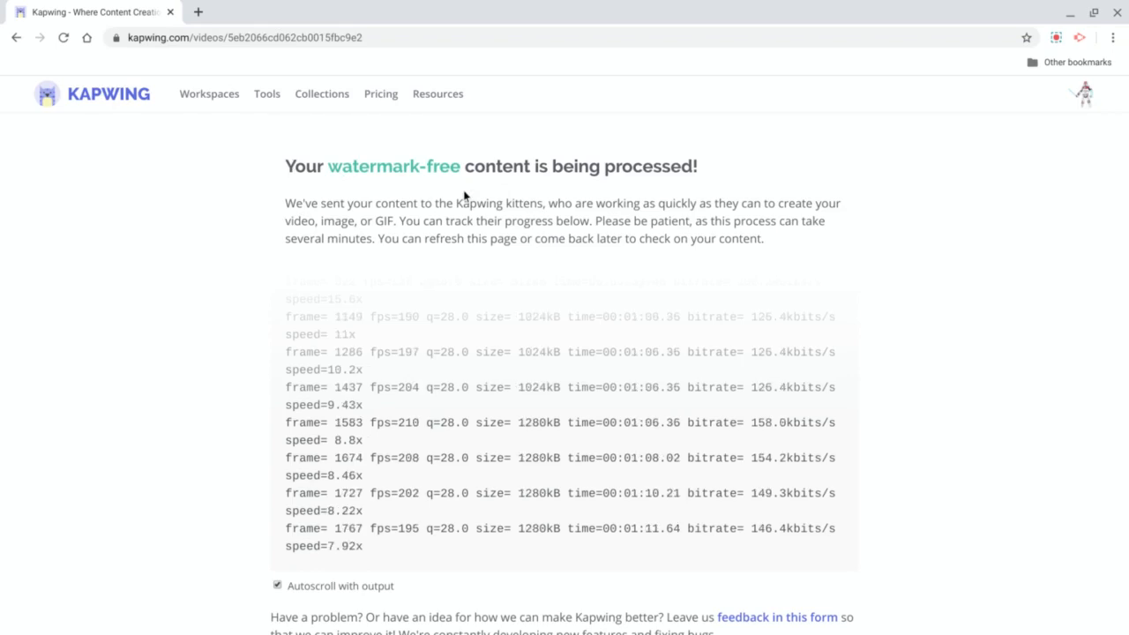
scroll("down", 3)
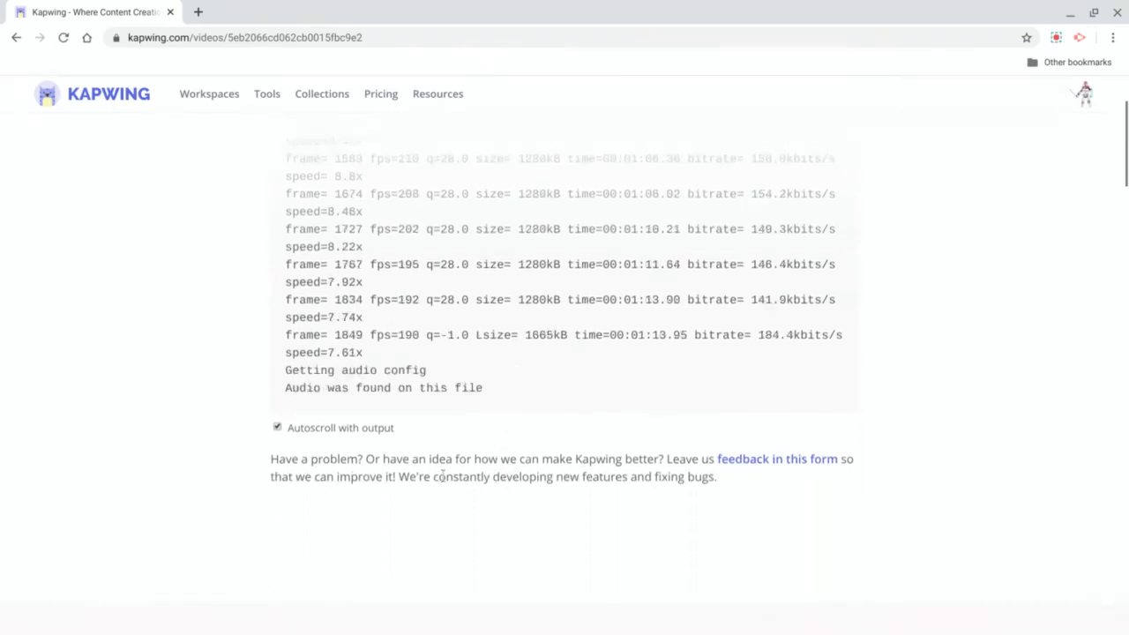
scroll("up", 3)
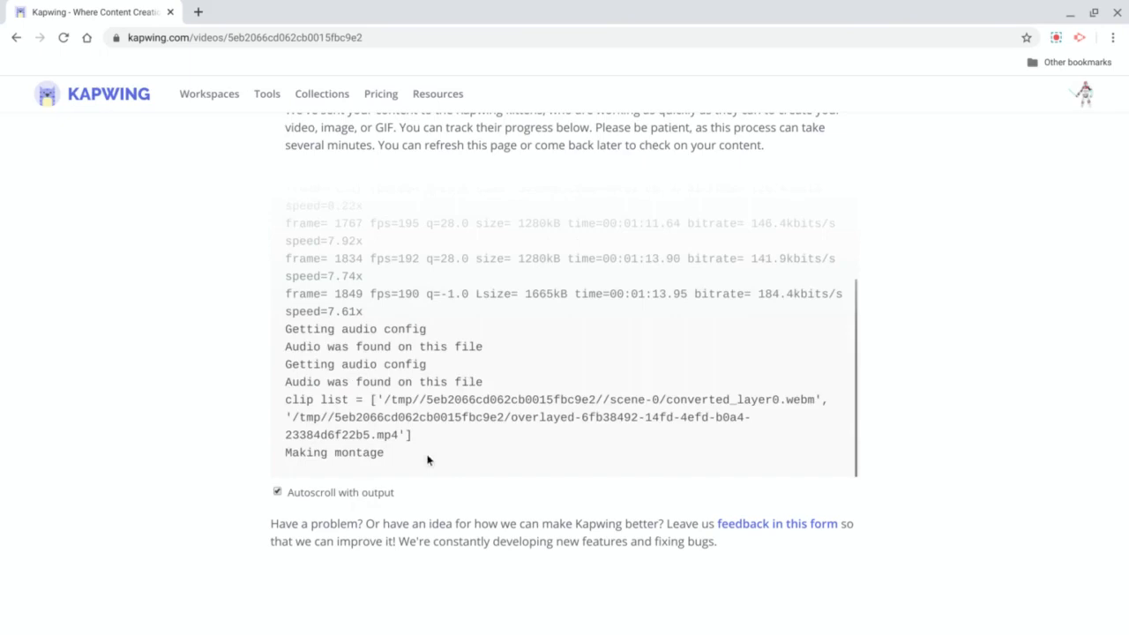
scroll("up", 3)
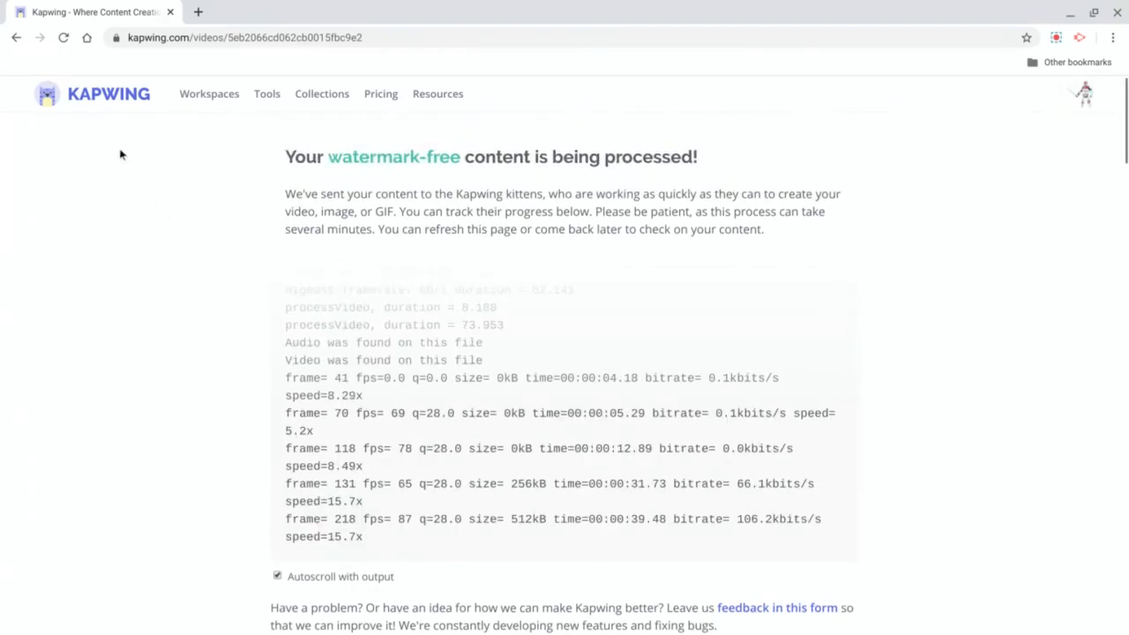
mouse_move(38, 331)
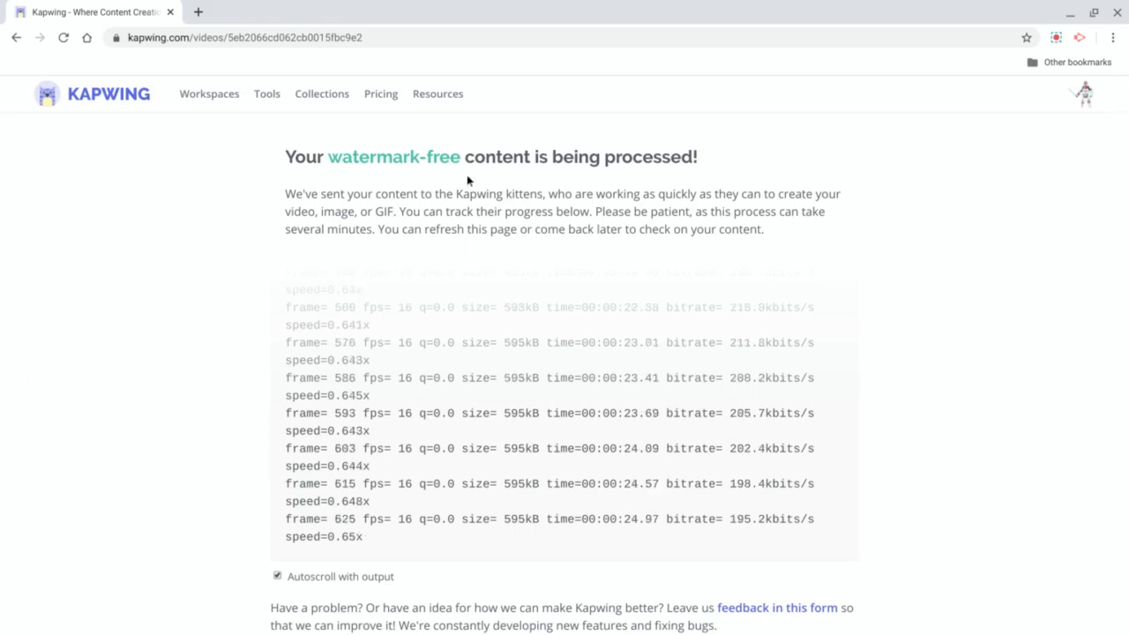
mouse_move(232, 228)
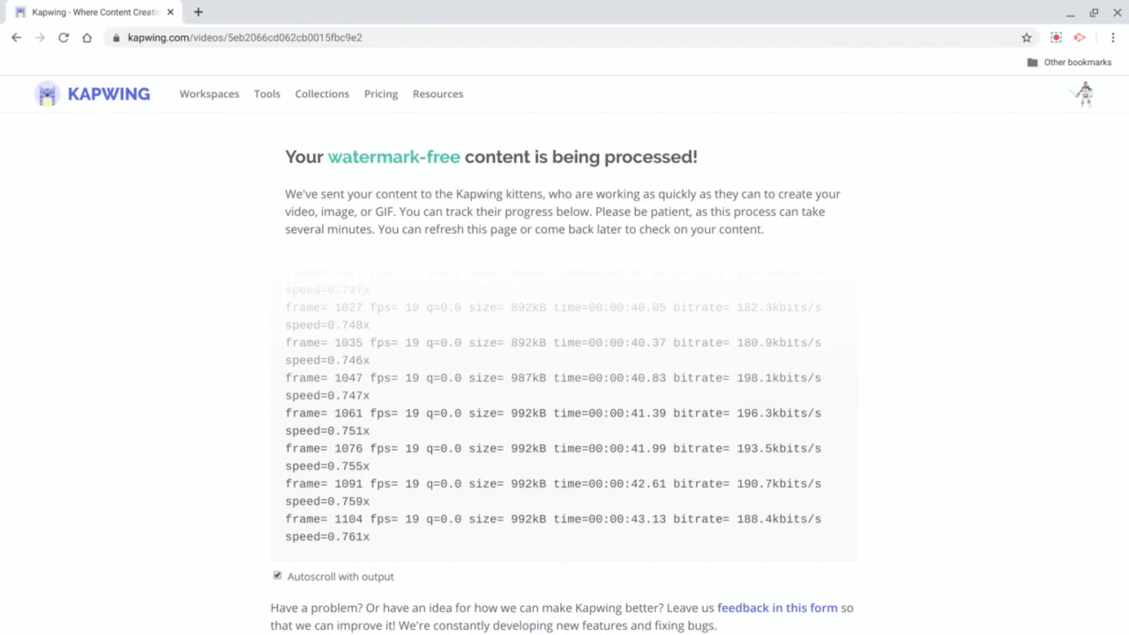
- Scroll the export page while the watermark-free video continues encoding
scroll("down", 3)
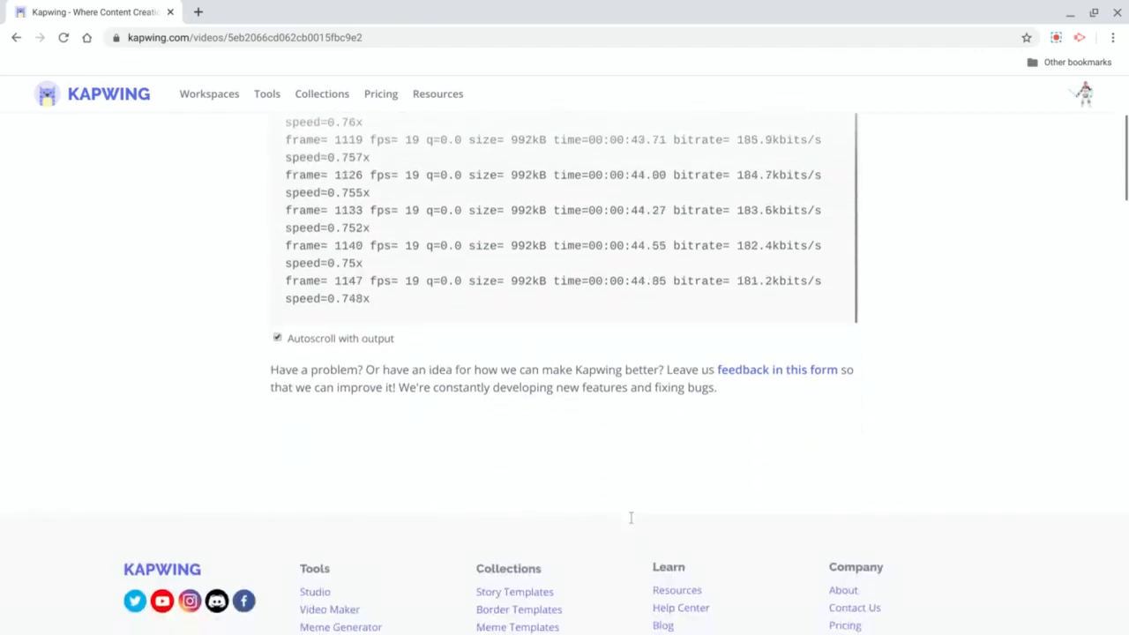
scroll("up", 3)
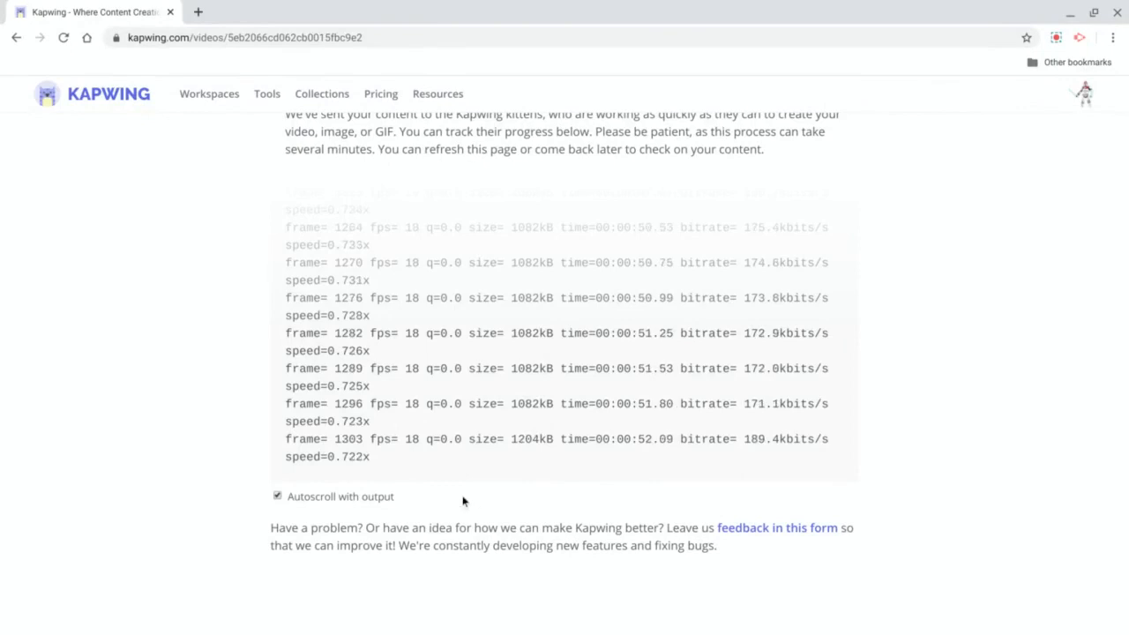
mouse_move(441, 490)
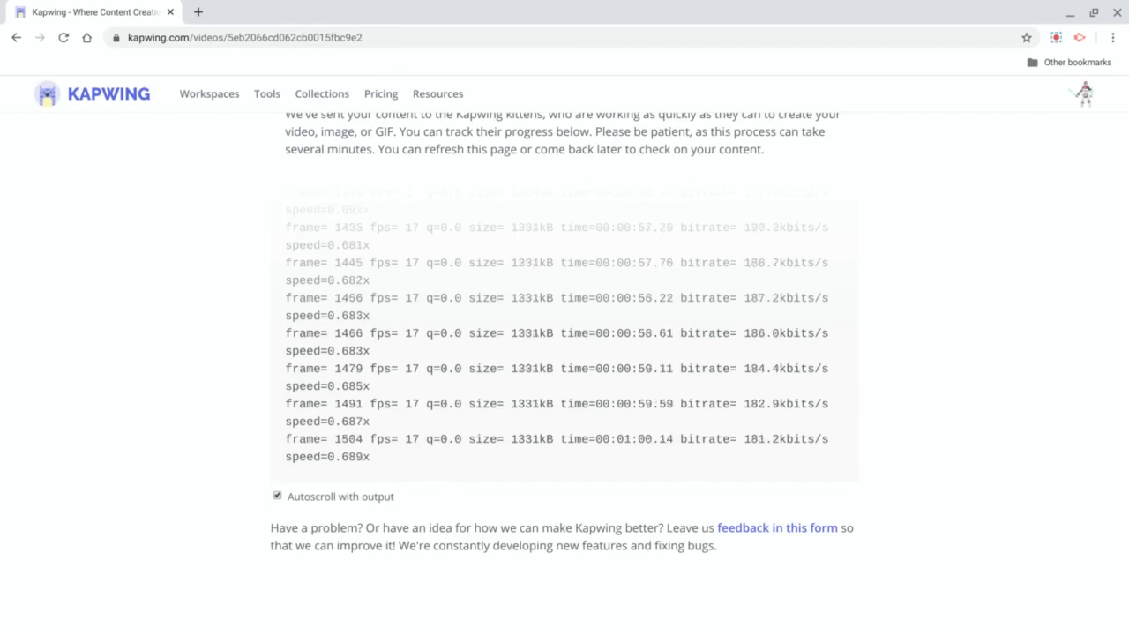
mouse_move(441, 474)
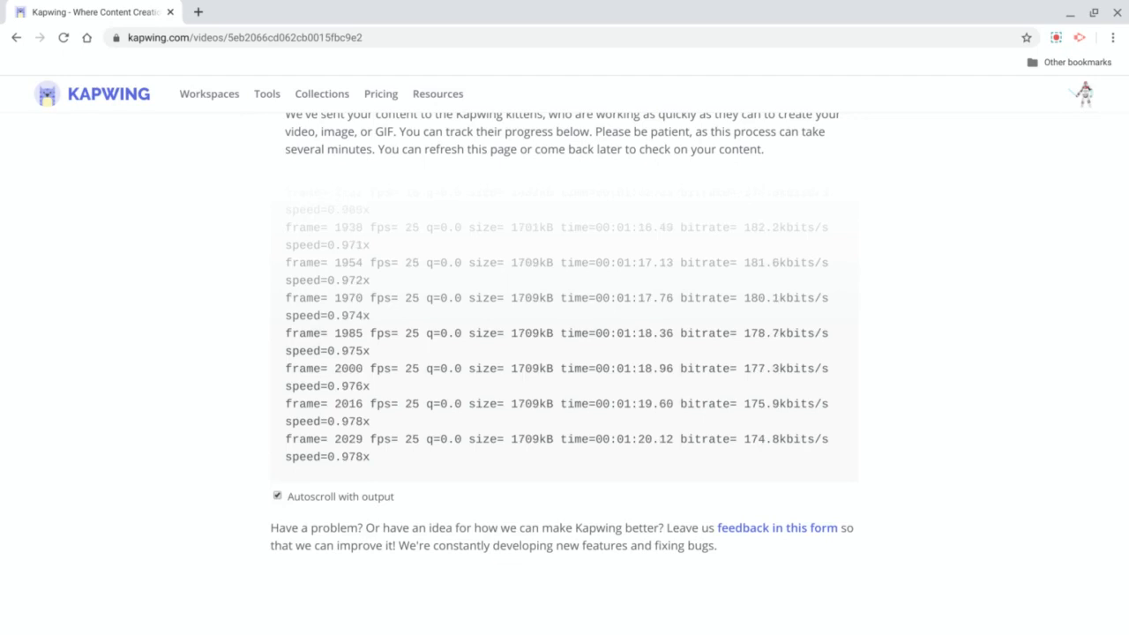
mouse_move(885, 458)
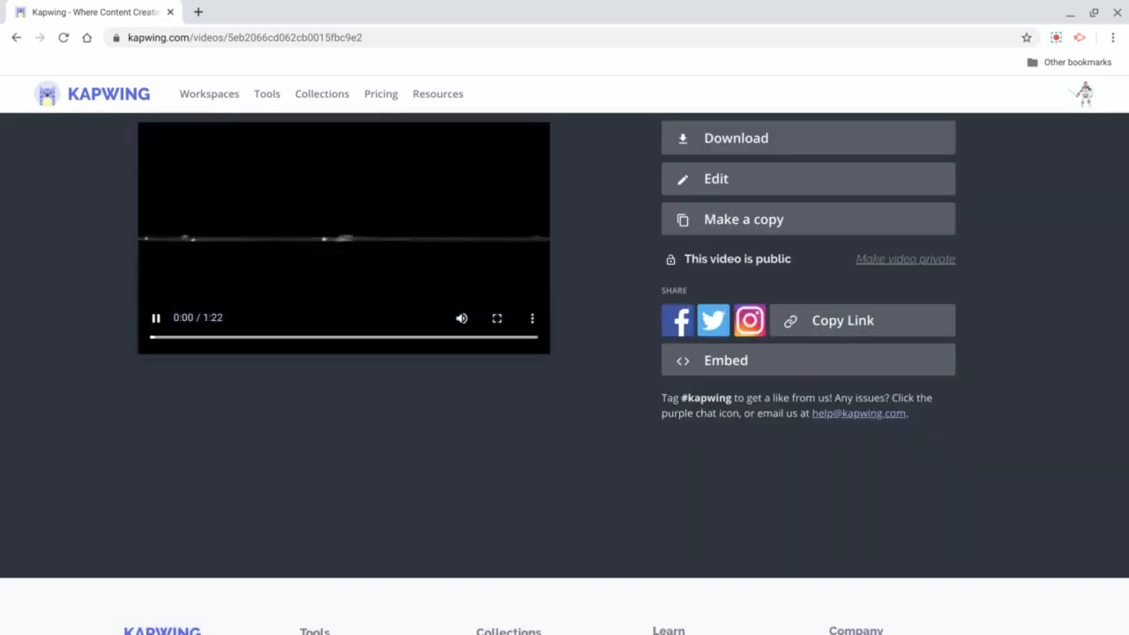
- Play the finished 1:22 export of video (3).mkv on its published page
scroll("up", 3)
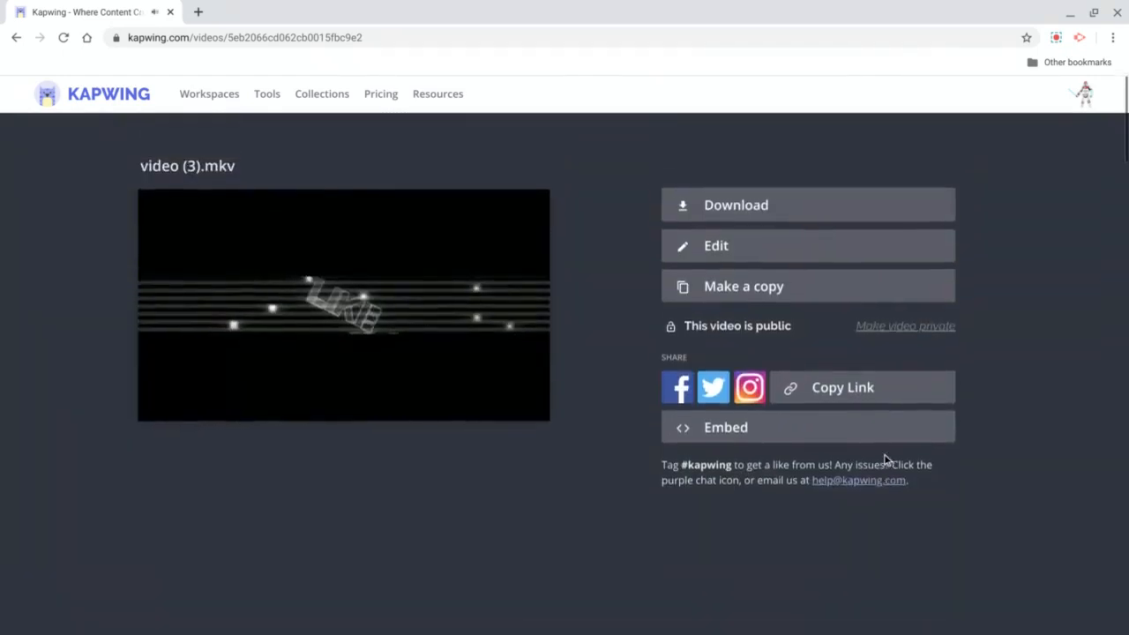
left_click(342, 305)
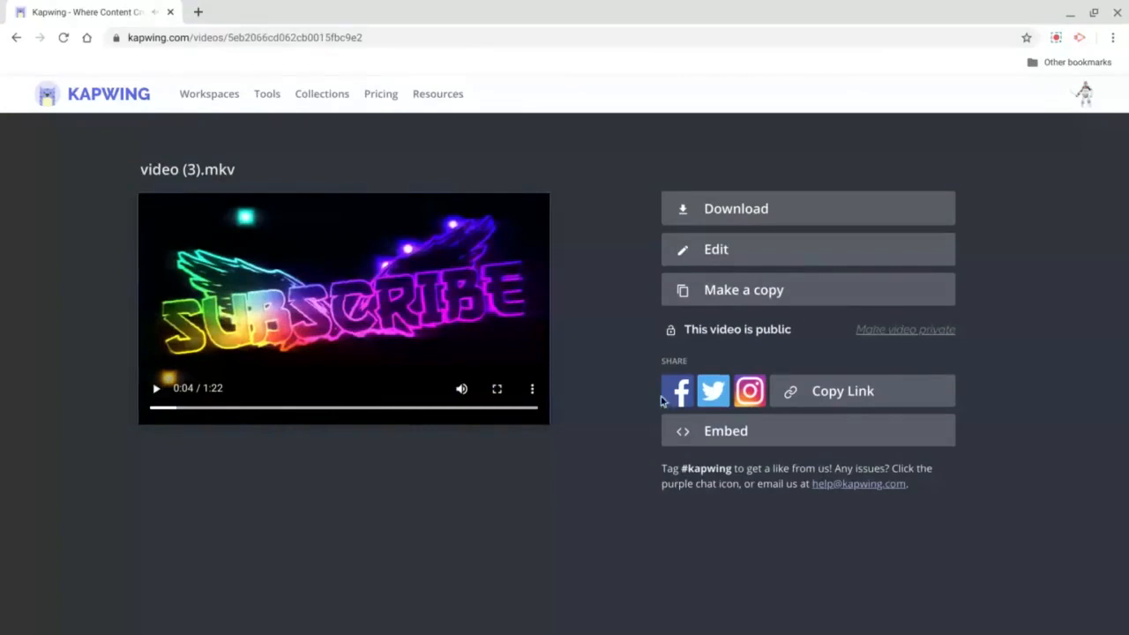
mouse_move(804, 413)
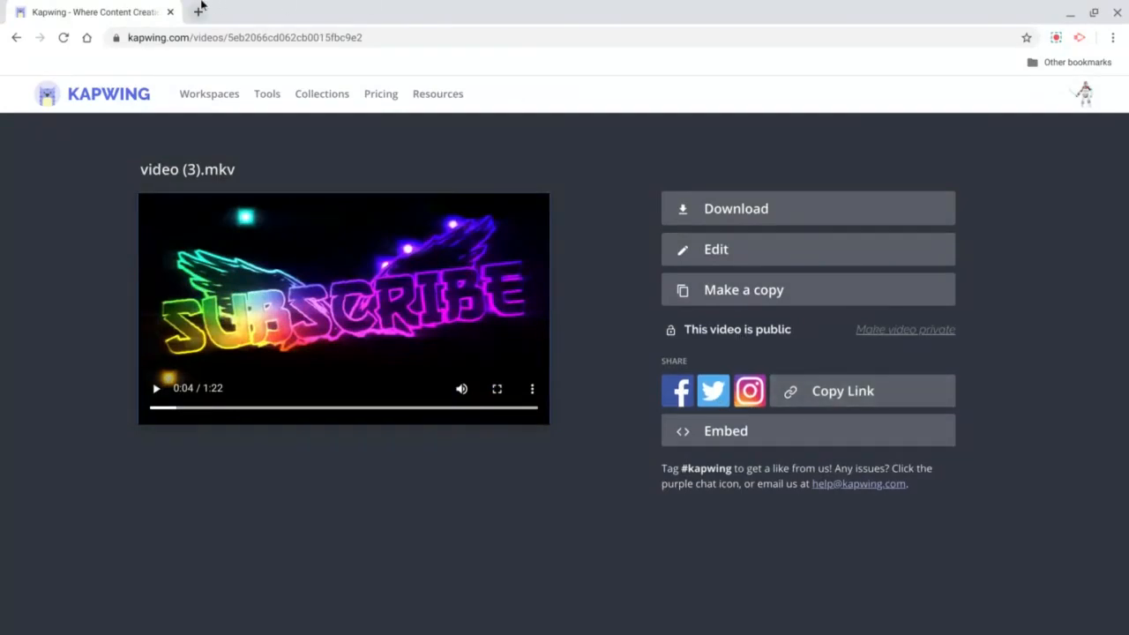
mouse_move(846, 529)
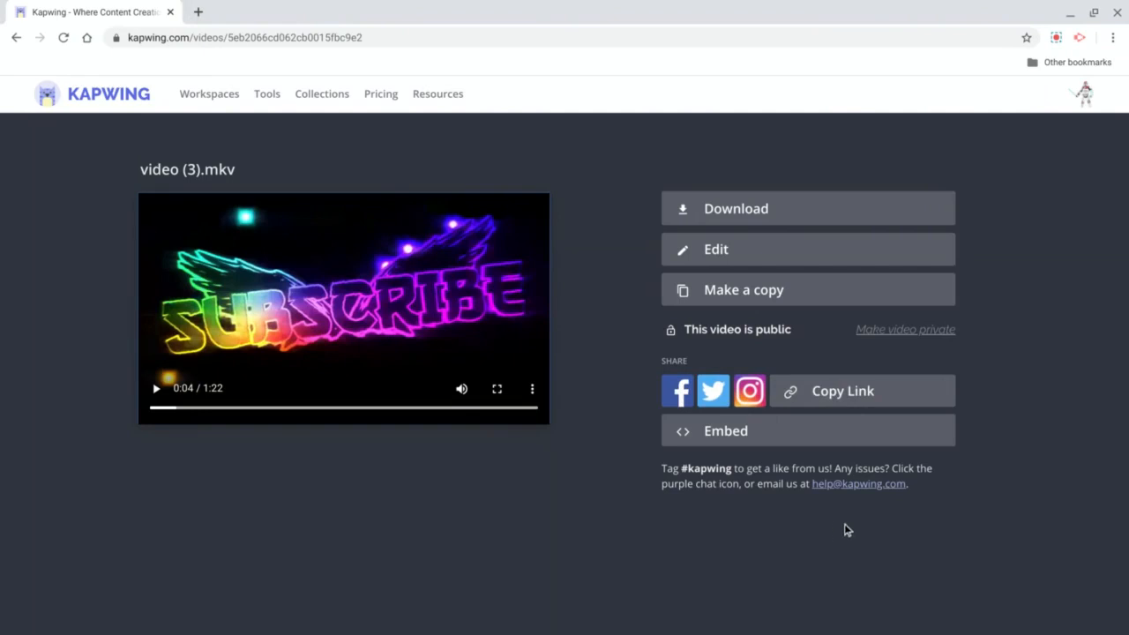
mouse_move(776, 379)
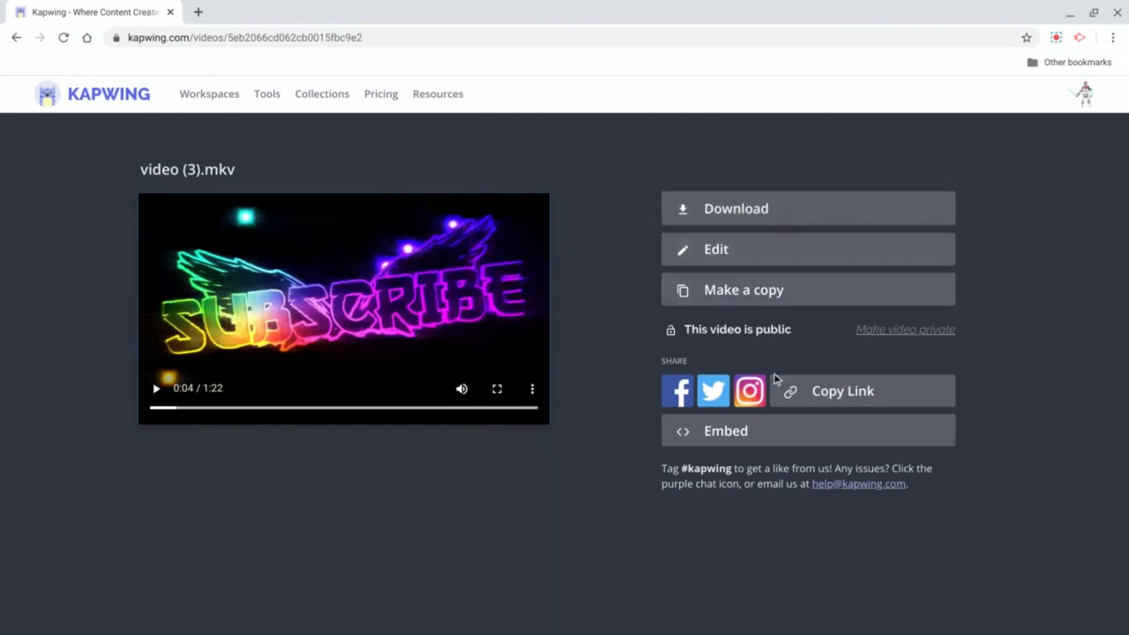
mouse_move(912, 240)
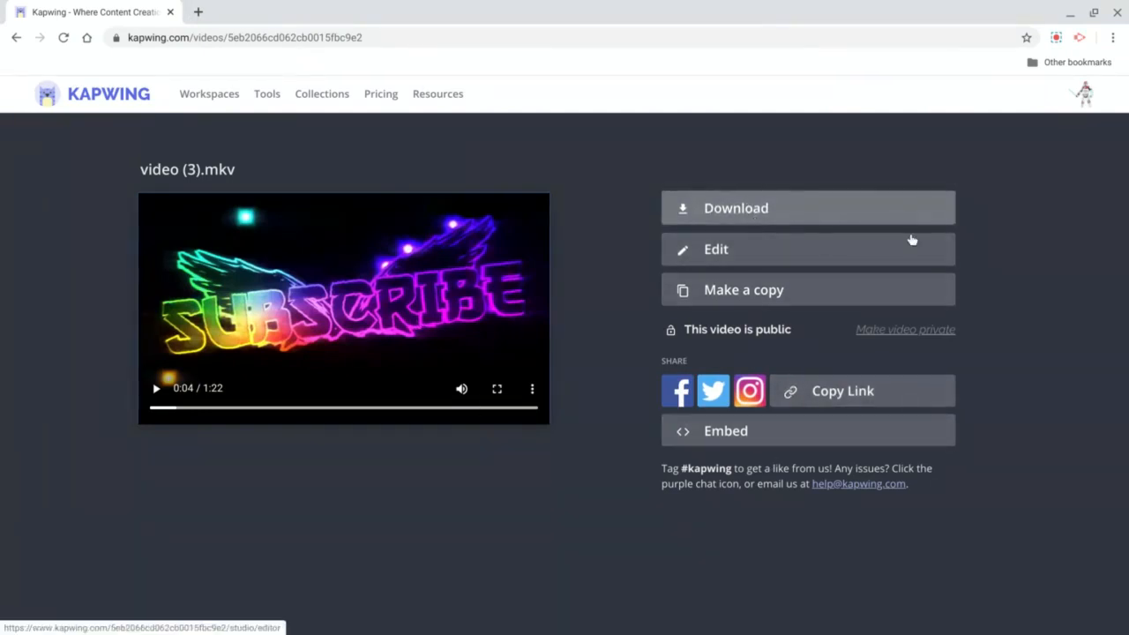
mouse_move(936, 191)
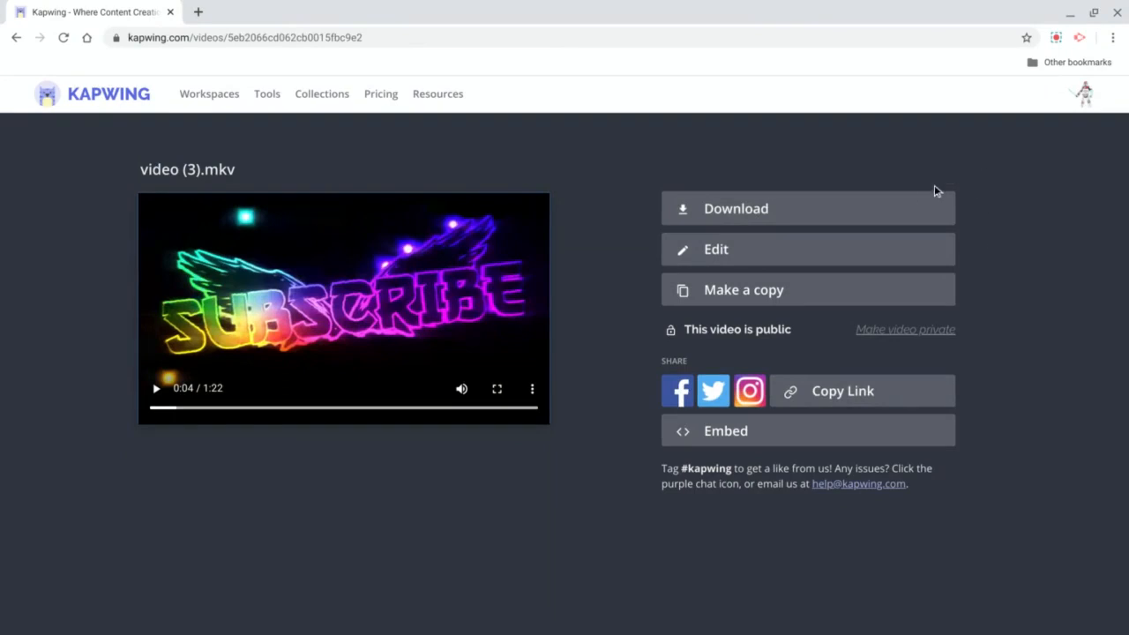
- Download the finished export to the computer as a .webm file
left_click(736, 208)
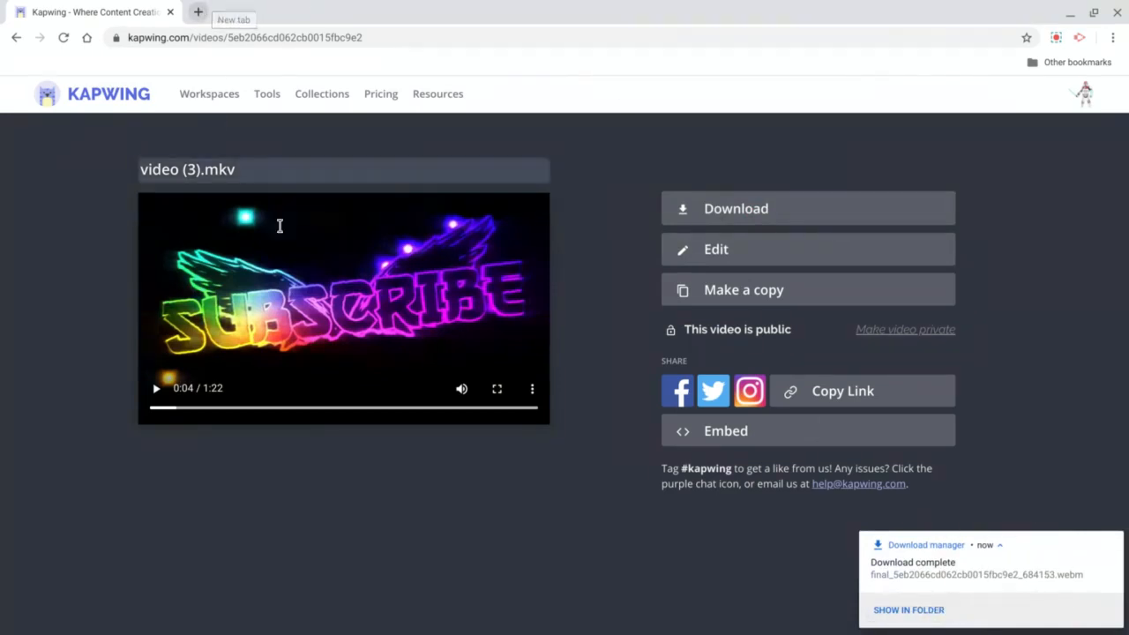
mouse_move(1055, 37)
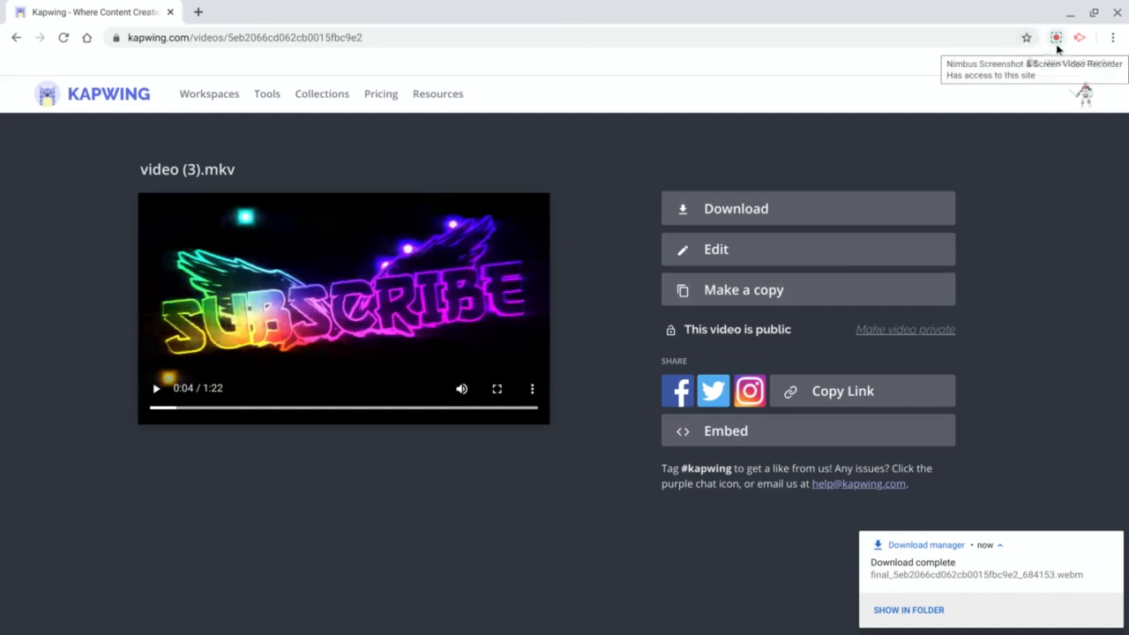
mouse_move(1055, 39)
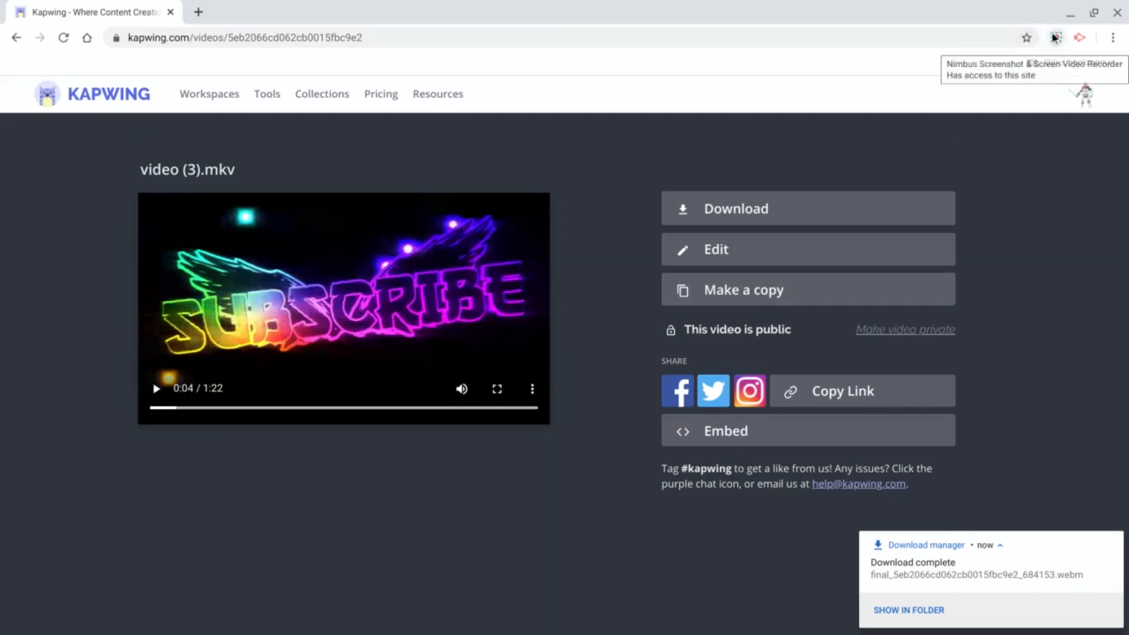